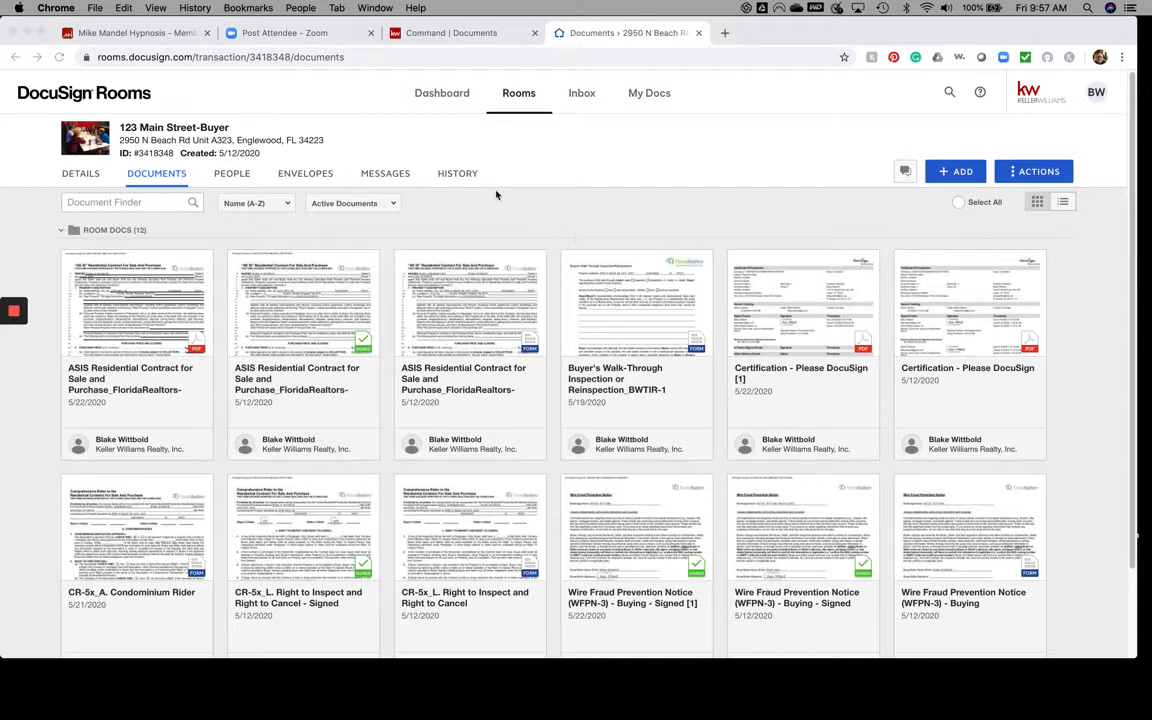
{"action": "mouse_move", "coordinate": [255, 83]}
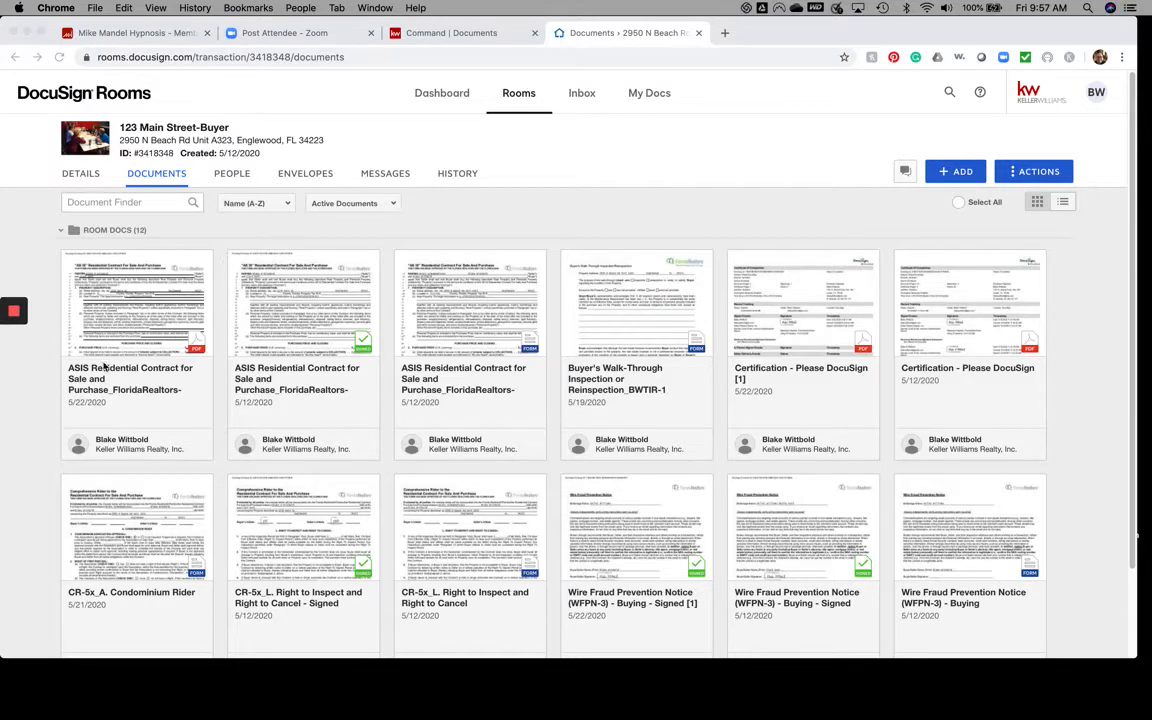
{"action": "mouse_move", "coordinate": [443, 372]}
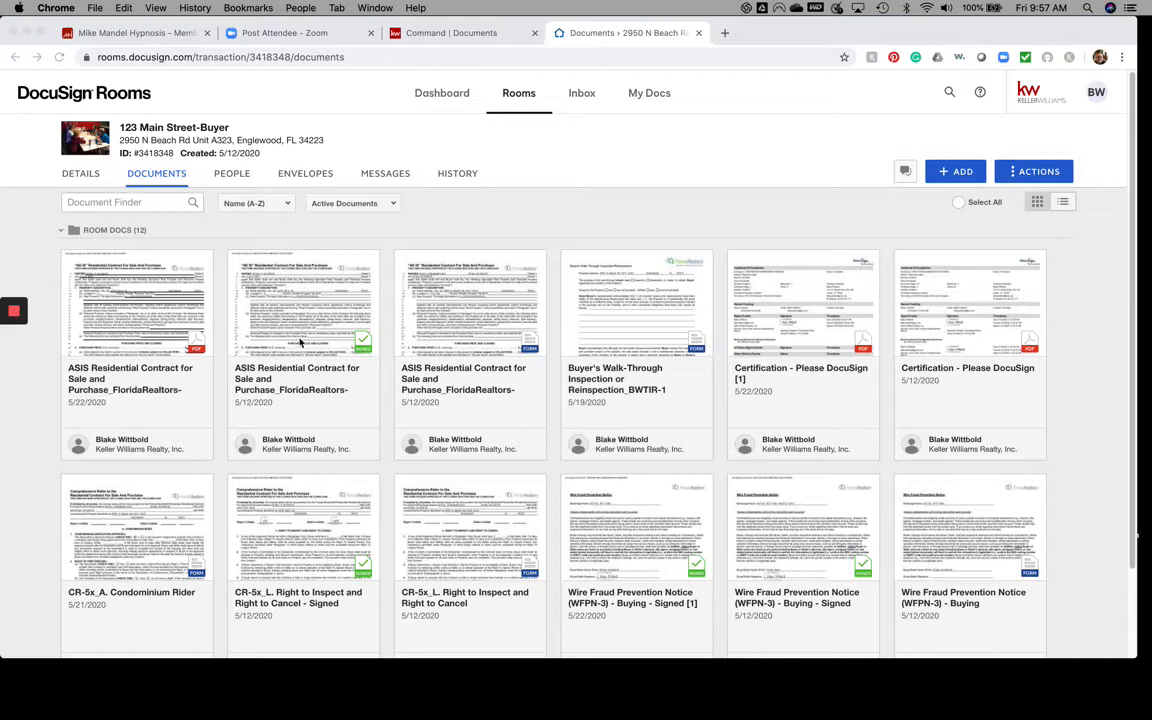
{"action": "mouse_move", "coordinate": [570, 424]}
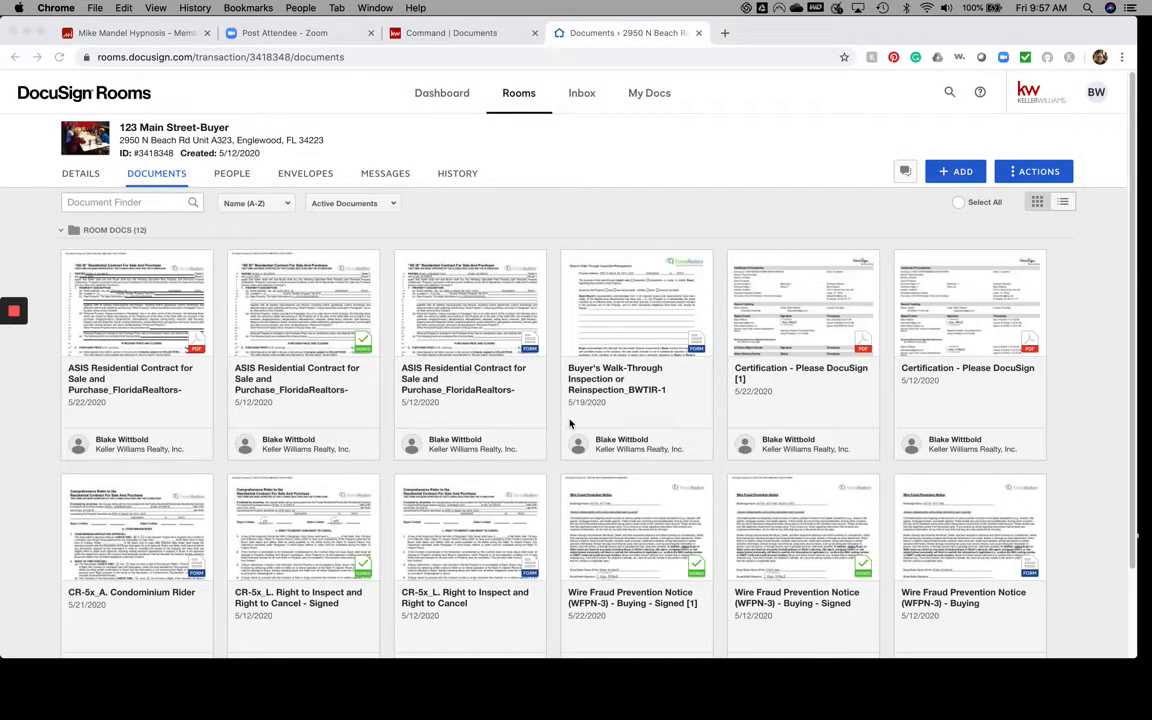
{"action": "mouse_move", "coordinate": [723, 390]}
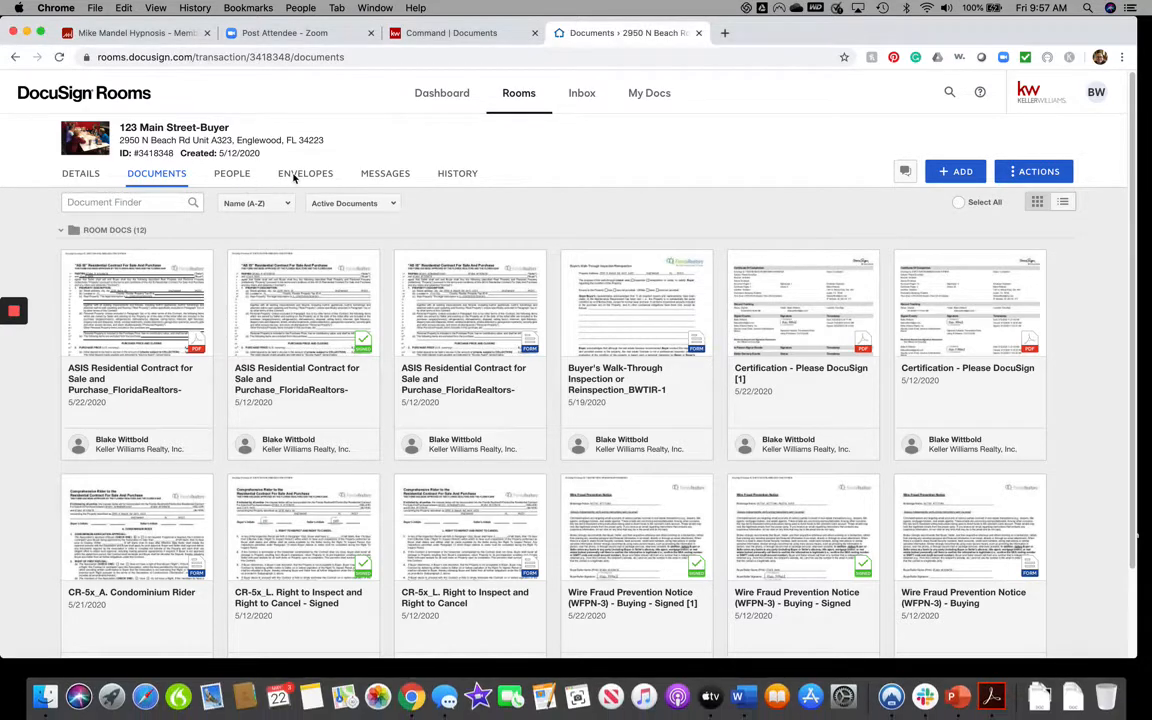
Create a new room envelope and name it 'new contract adjustments'
{"action": "left_click", "coordinate": [305, 173]}
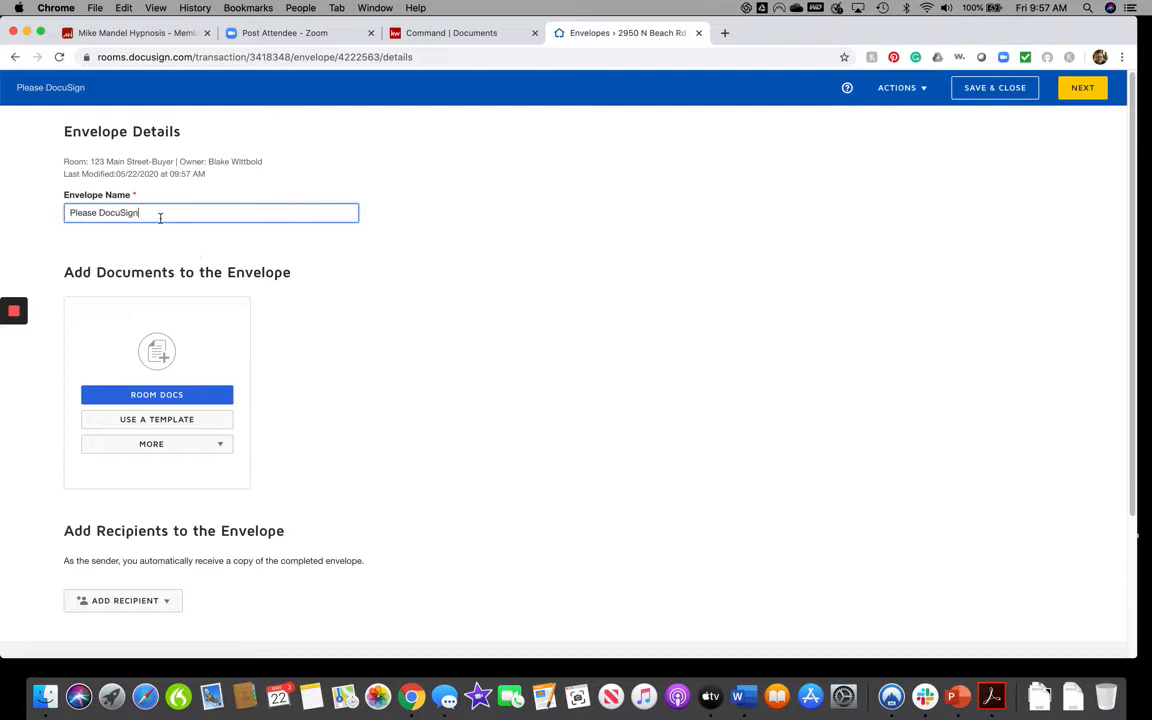
{"action": "key", "text": "Backspace"}
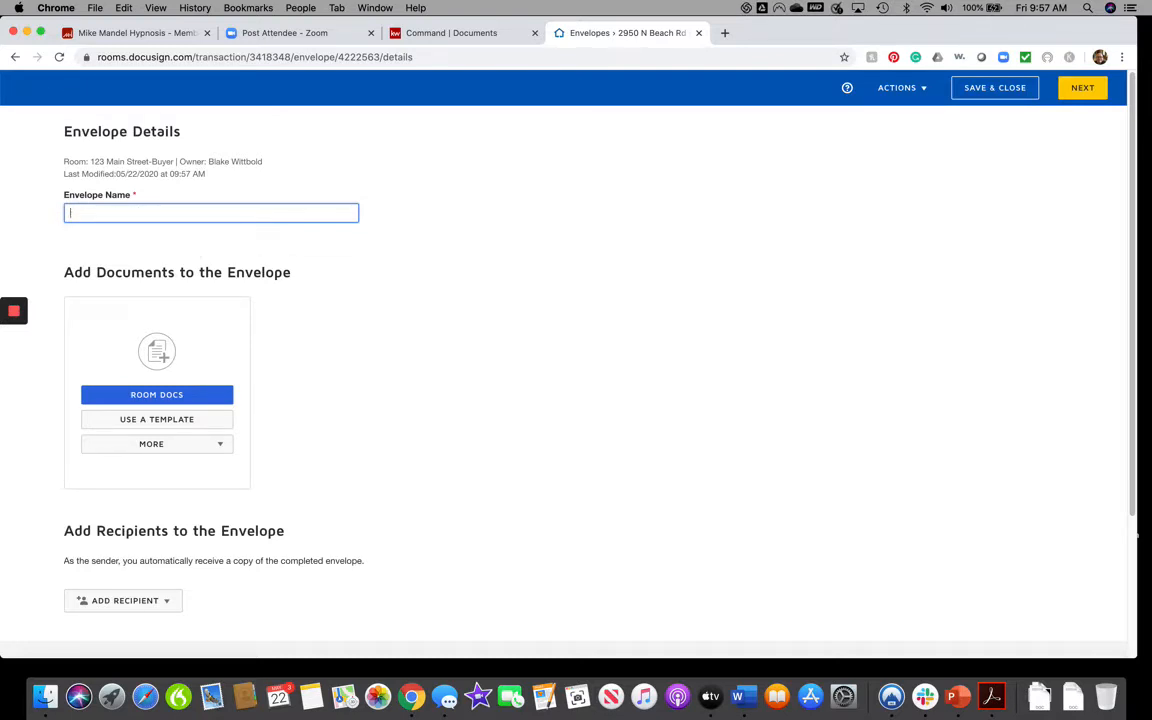
{"action": "type", "text": "new c"}
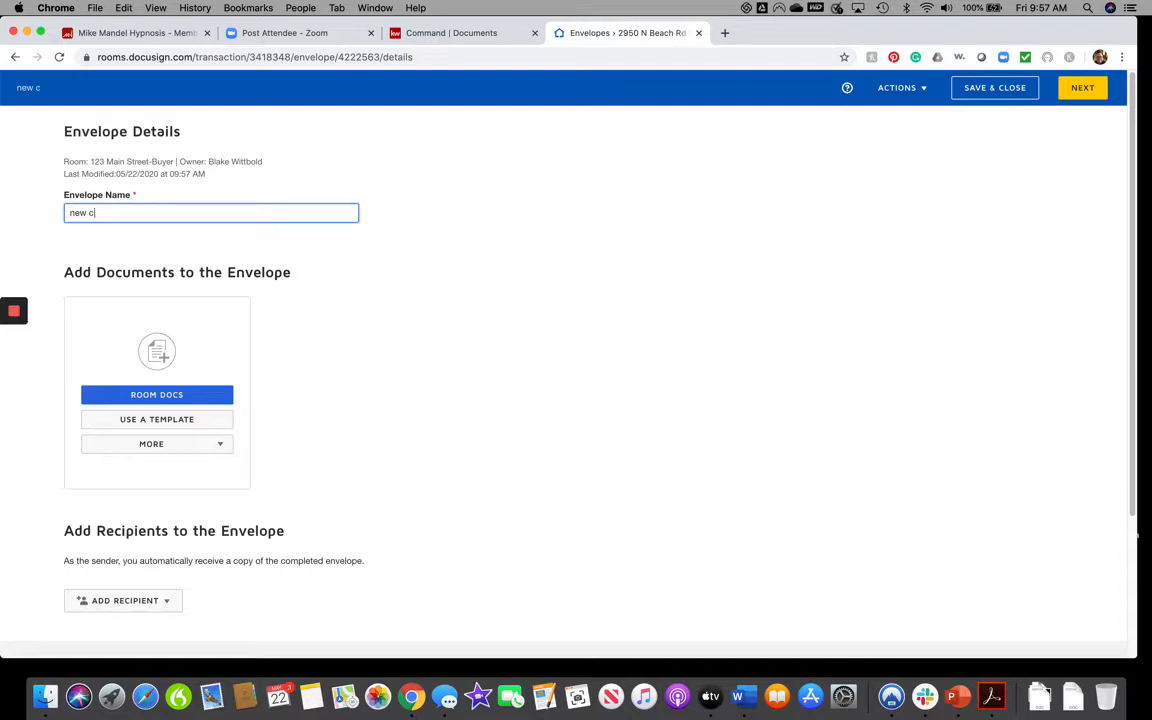
{"action": "type", "text": "ontract"}
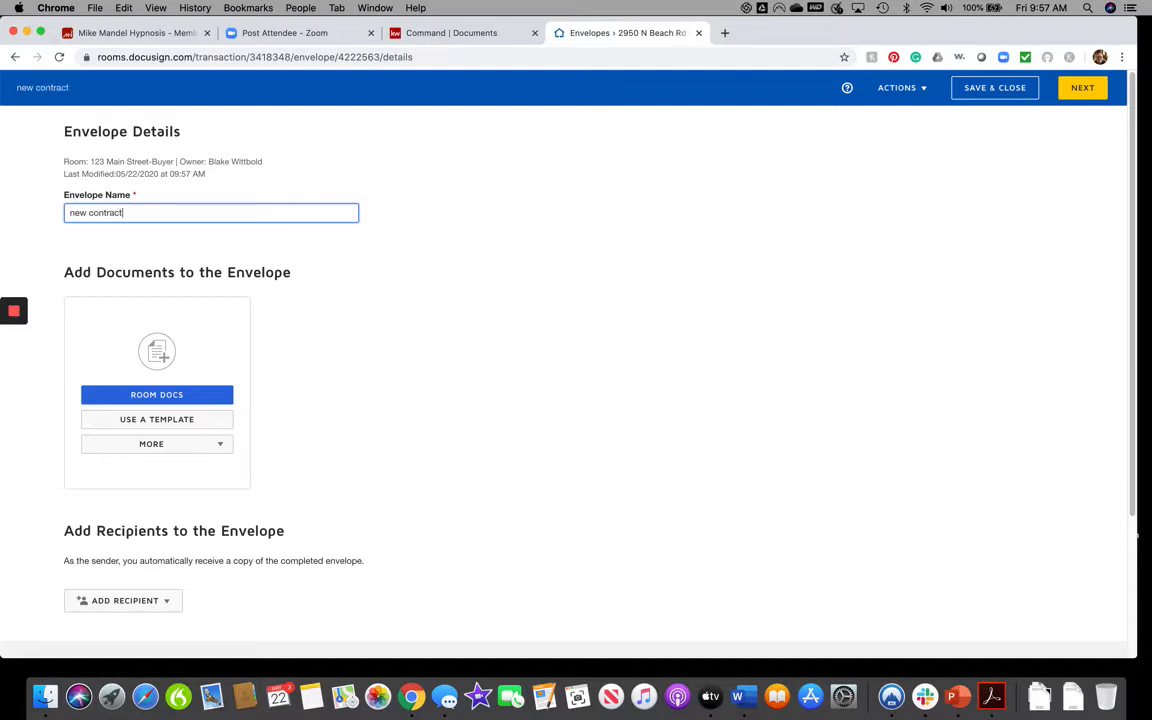
{"action": "type", "text": "adj"}
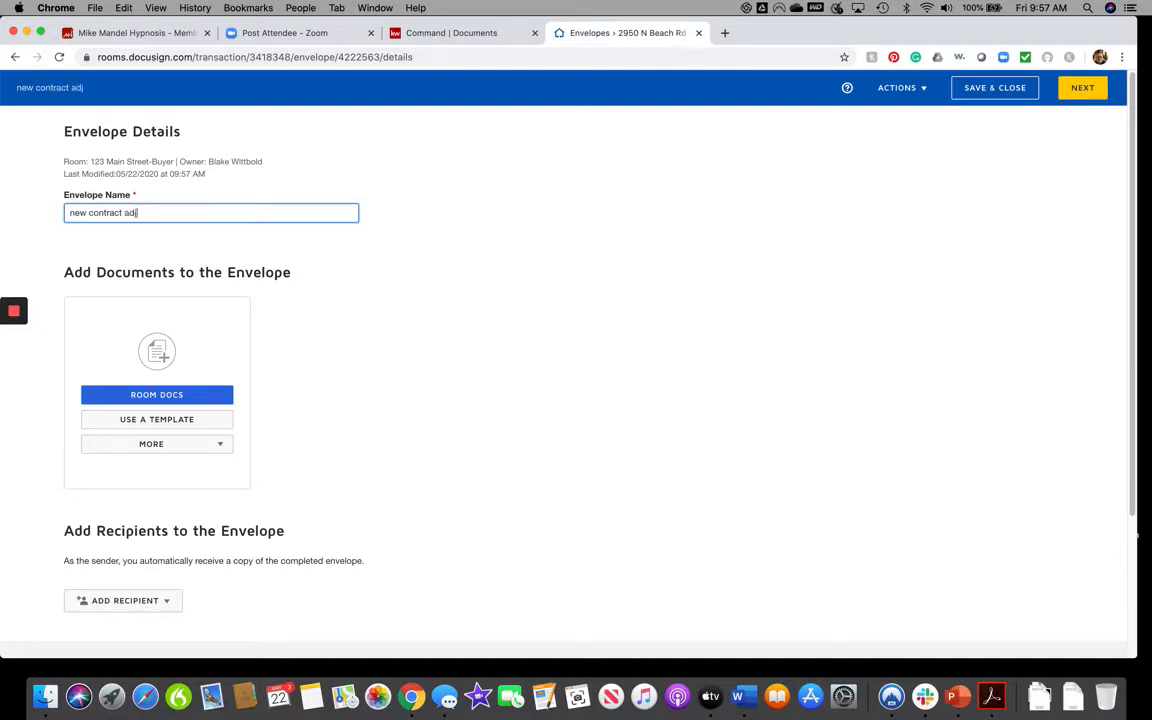
{"action": "type", "text": "ustments"}
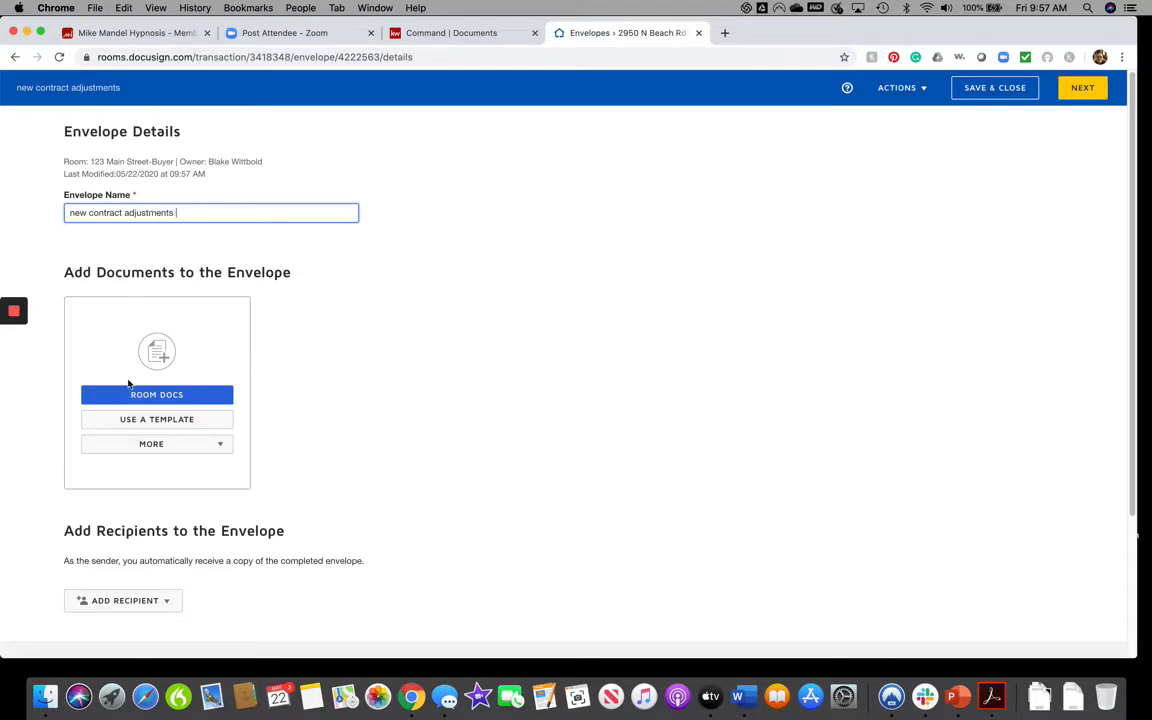
Attach the 12-page ASIS Residential Contract - Signed from Room Docs to the envelope
{"action": "left_click", "coordinate": [156, 394]}
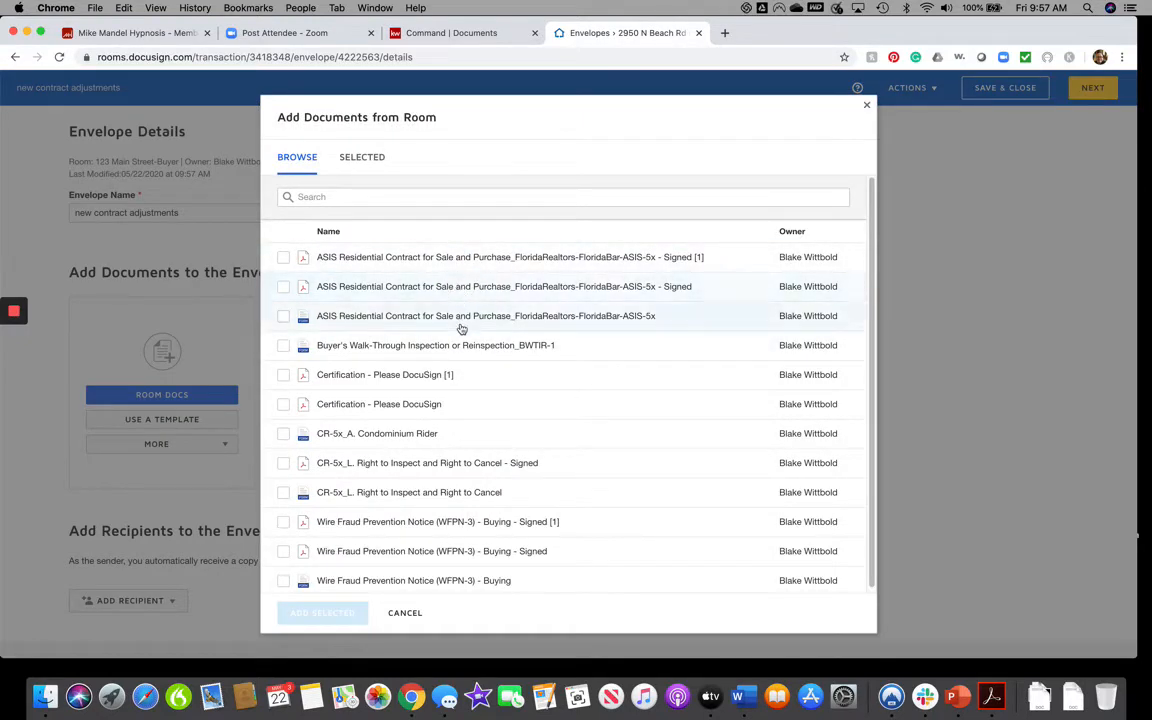
{"action": "mouse_move", "coordinate": [539, 374]}
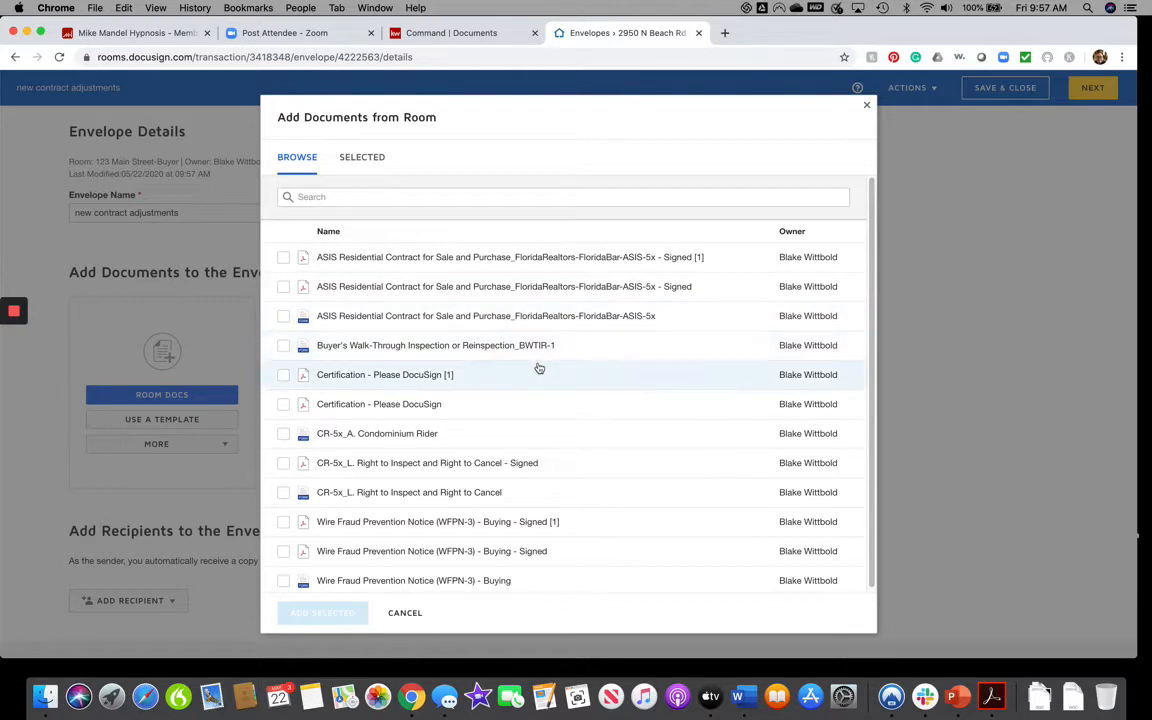
{"action": "mouse_move", "coordinate": [539, 374]}
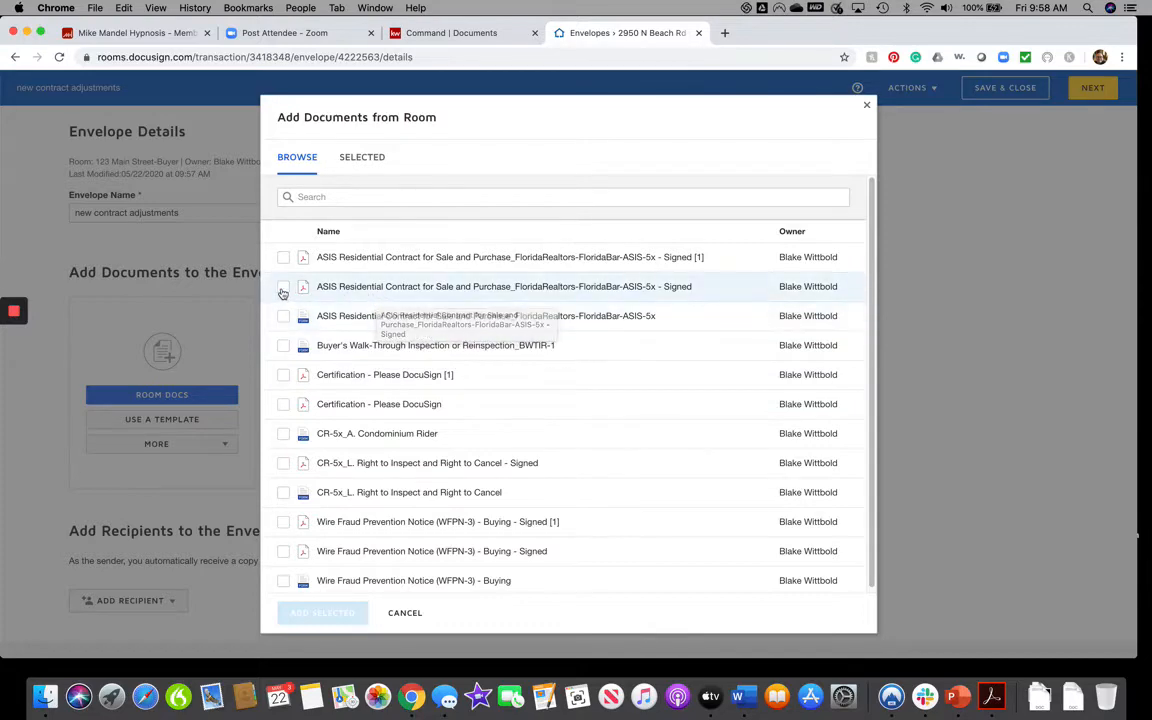
{"action": "left_click", "coordinate": [283, 287]}
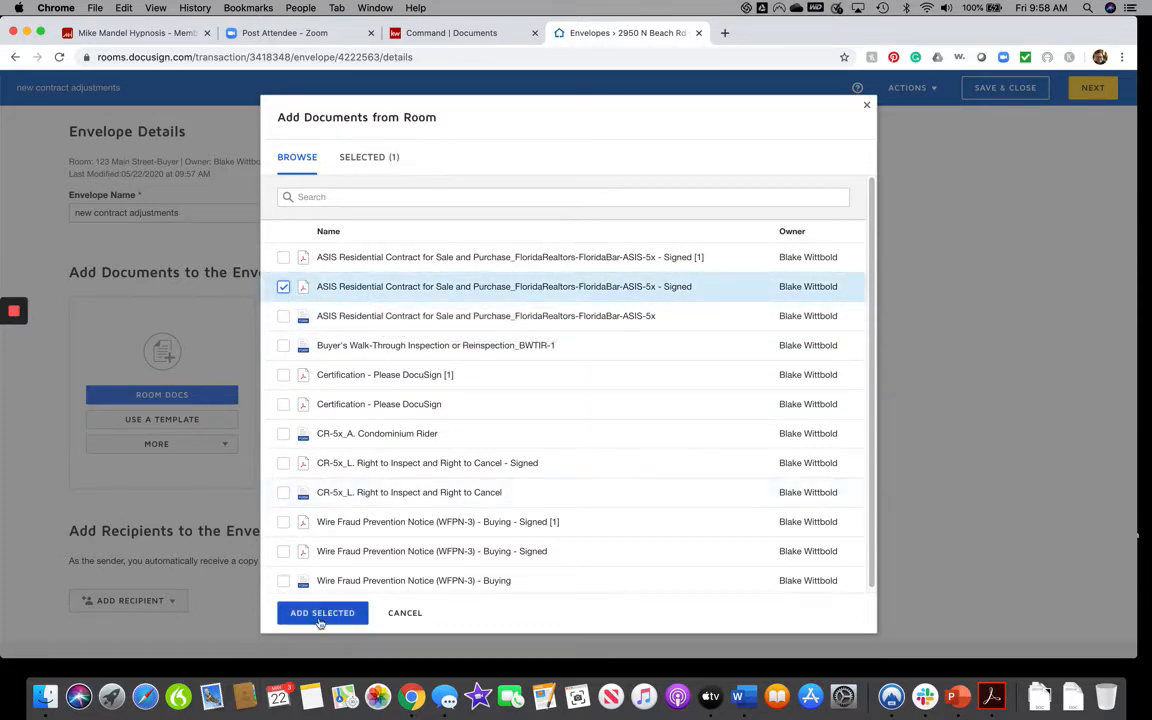
{"action": "left_click", "coordinate": [322, 612]}
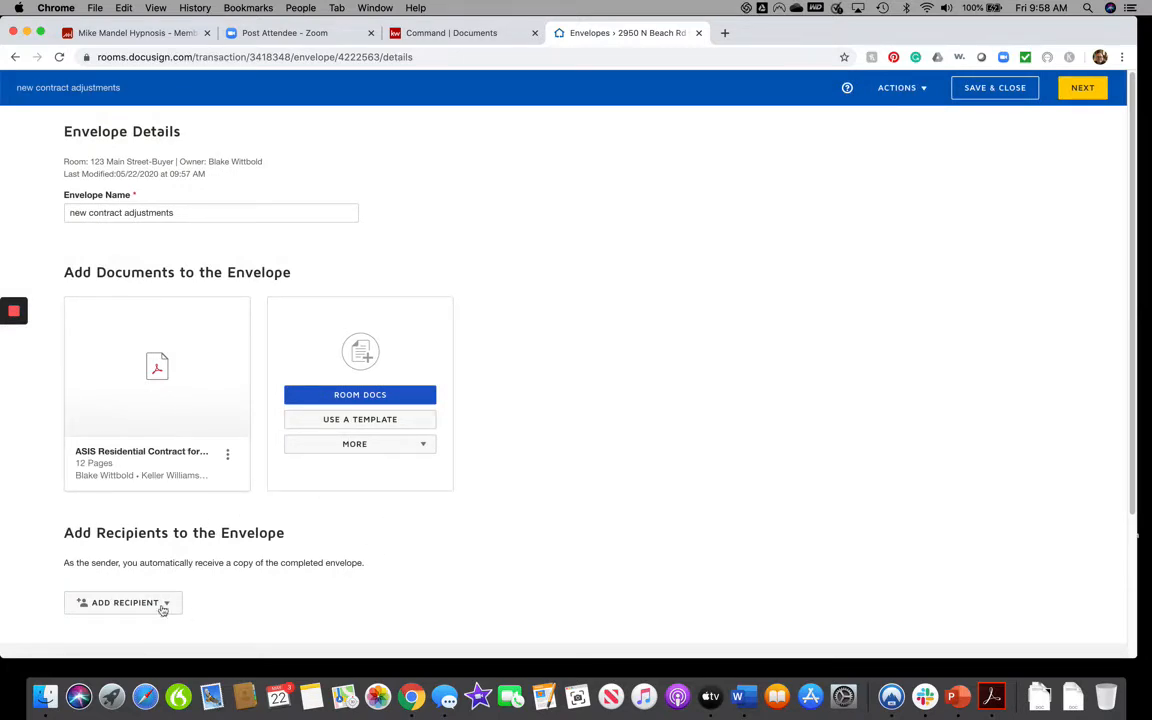
{"action": "scroll", "scroll_direction": "down", "scroll_amount": 3}
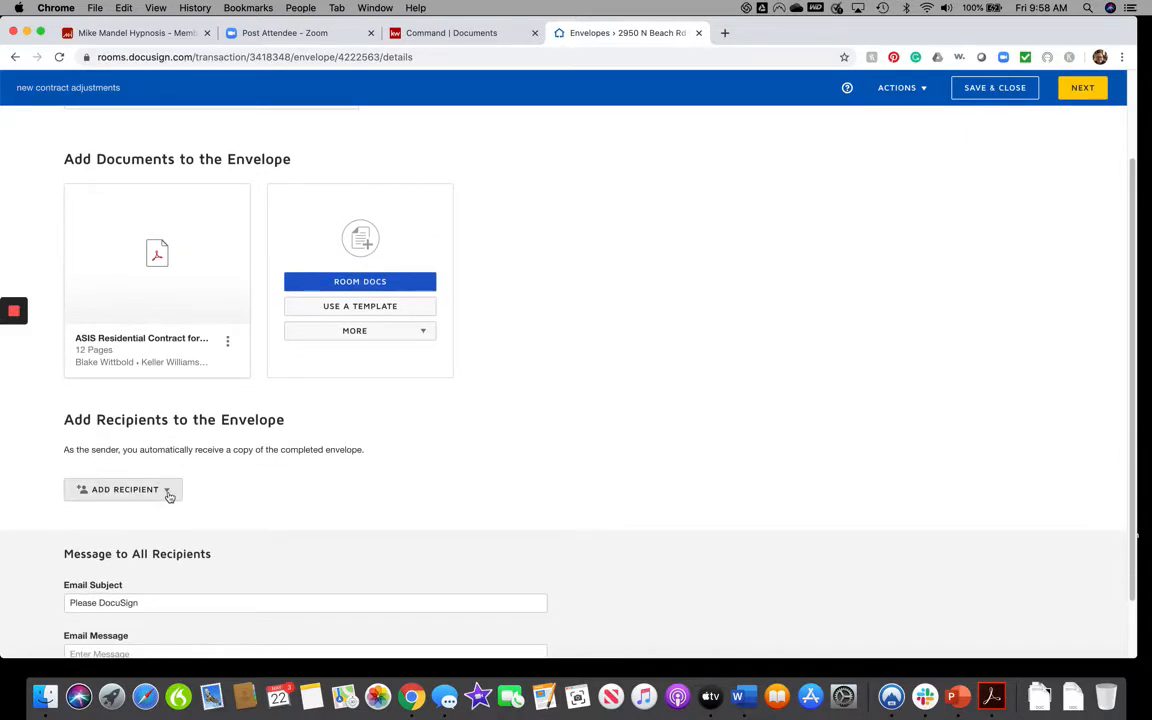
{"action": "left_click", "coordinate": [124, 489]}
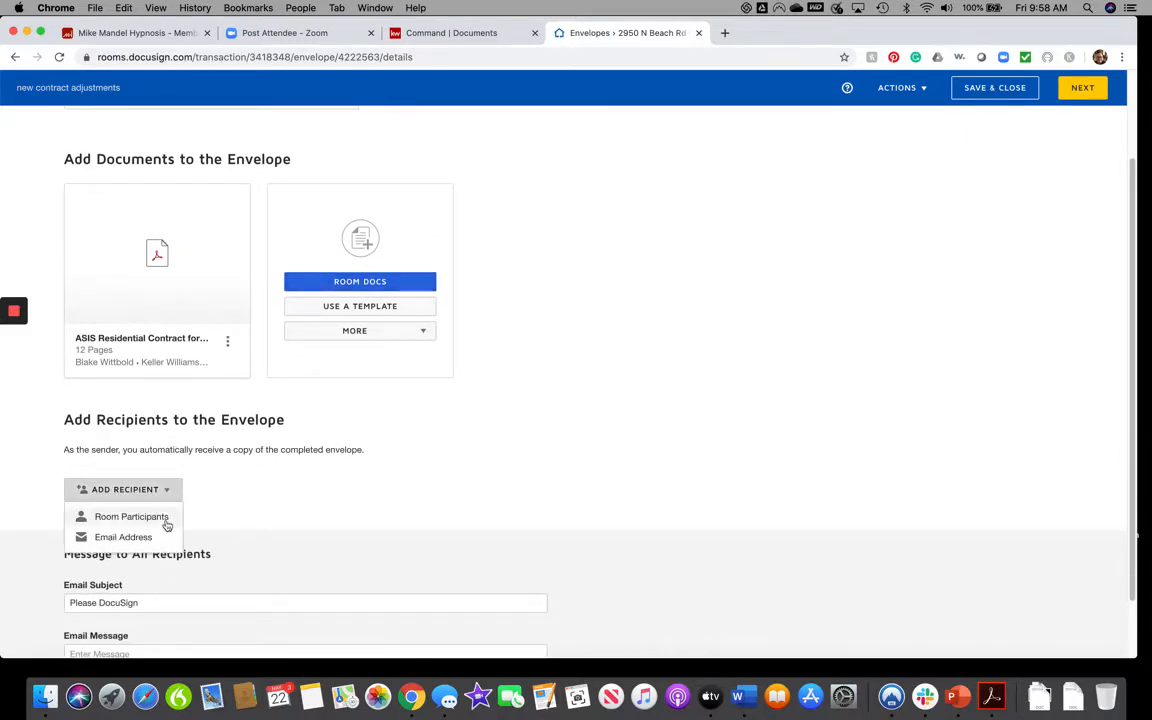
{"action": "left_click", "coordinate": [131, 516]}
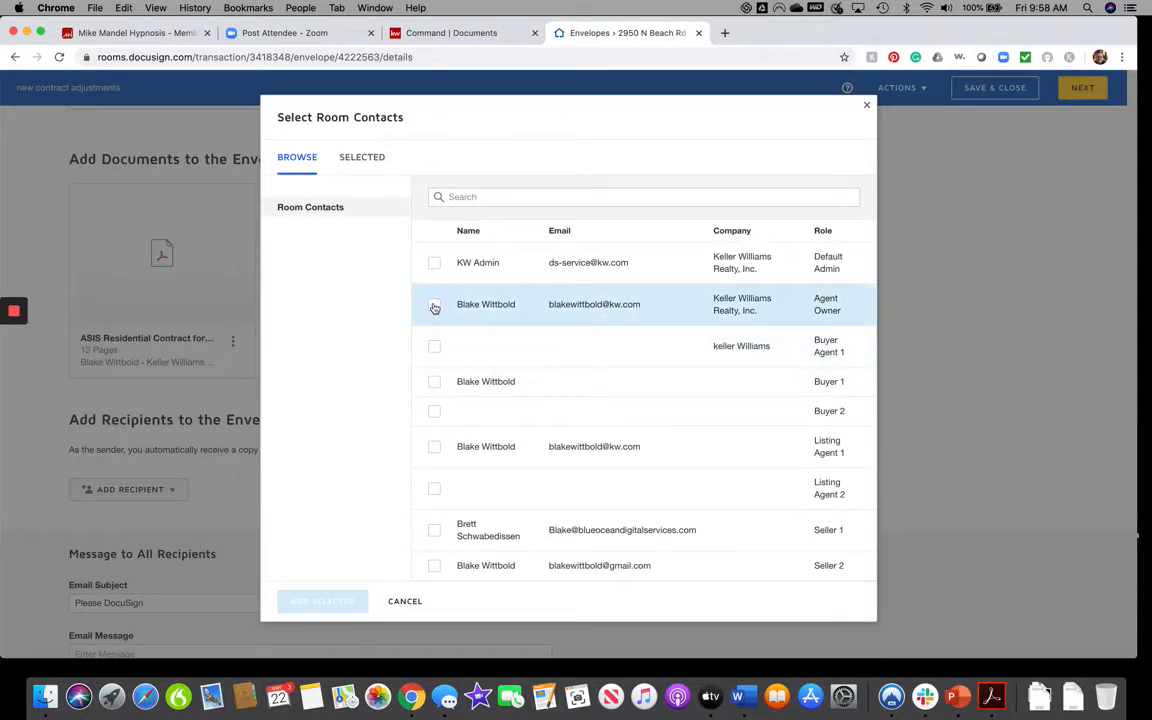
{"action": "left_click", "coordinate": [434, 304]}
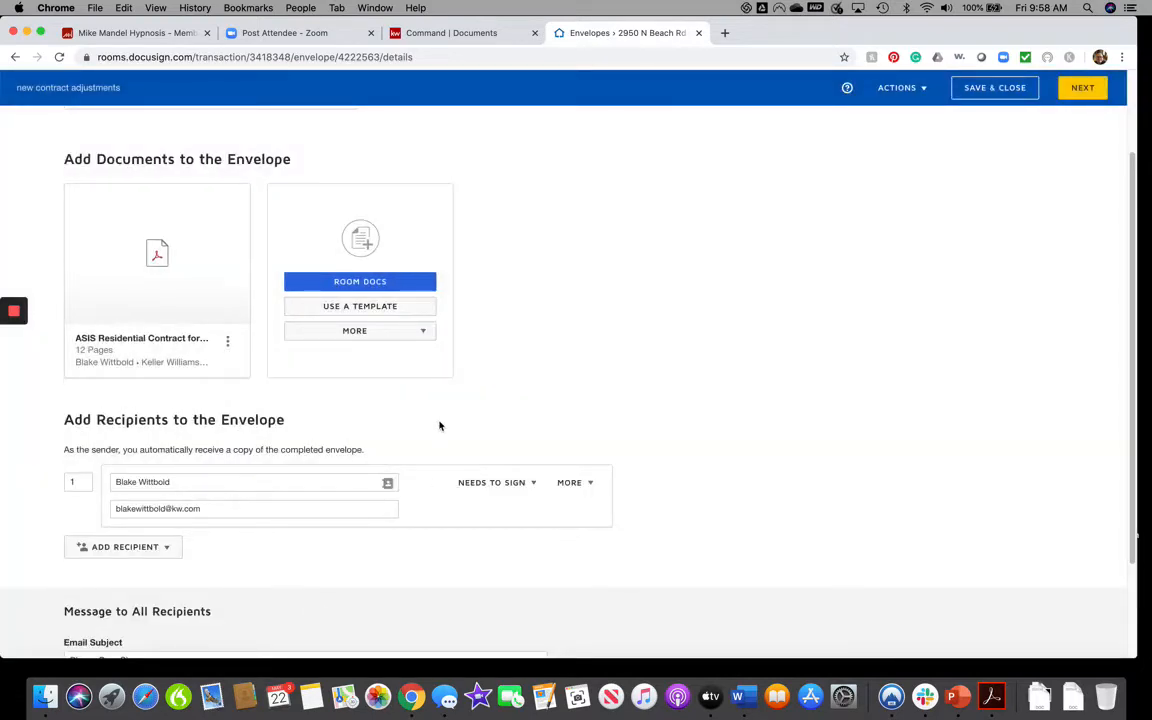
{"action": "mouse_move", "coordinate": [177, 538]}
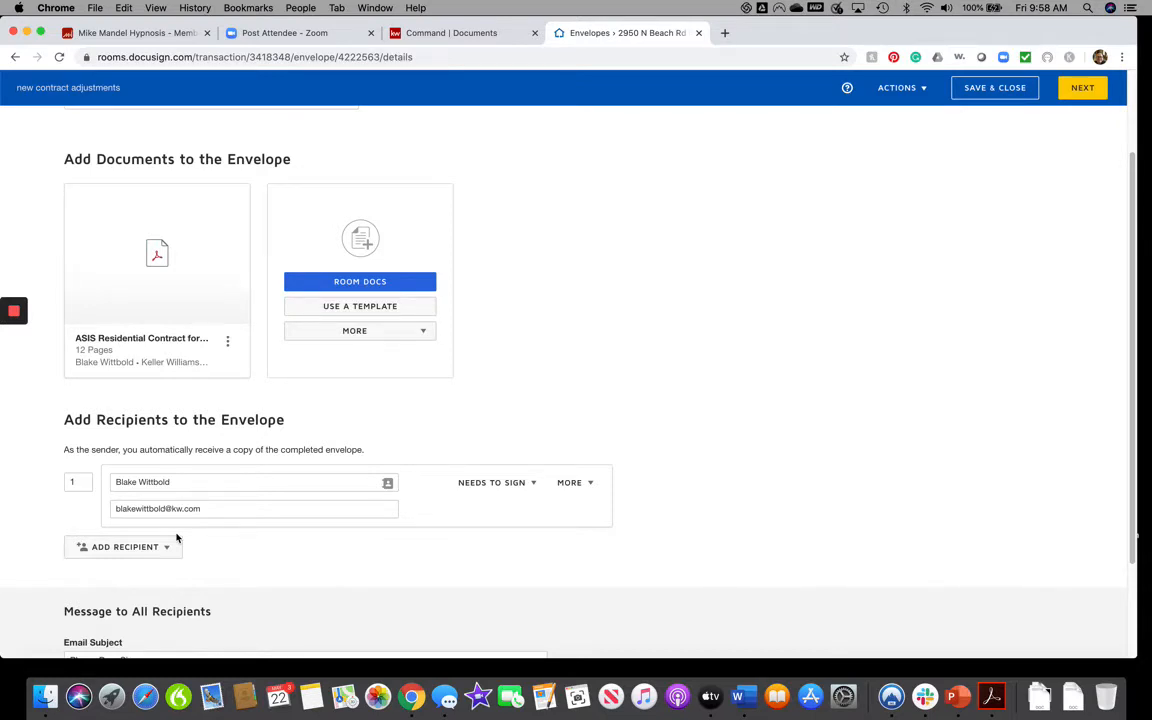
{"action": "mouse_move", "coordinate": [1052, 115]}
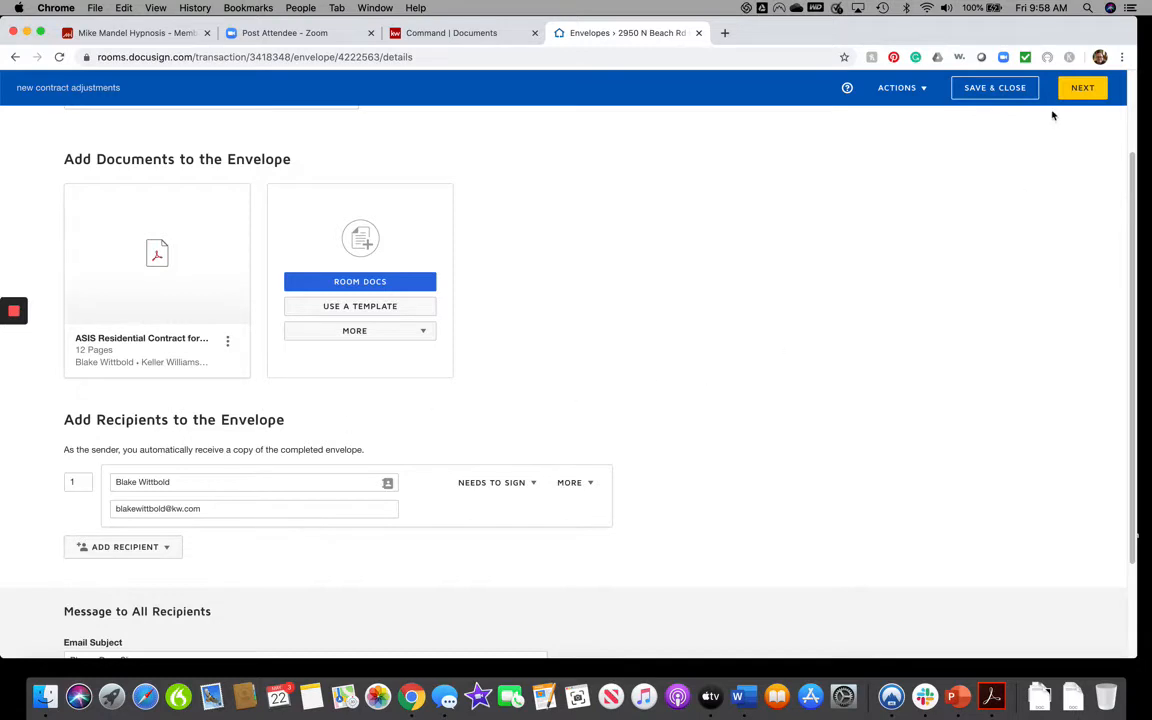
Move to the Add Fields editor and scroll through the 12-page contract
{"action": "left_click", "coordinate": [1082, 87]}
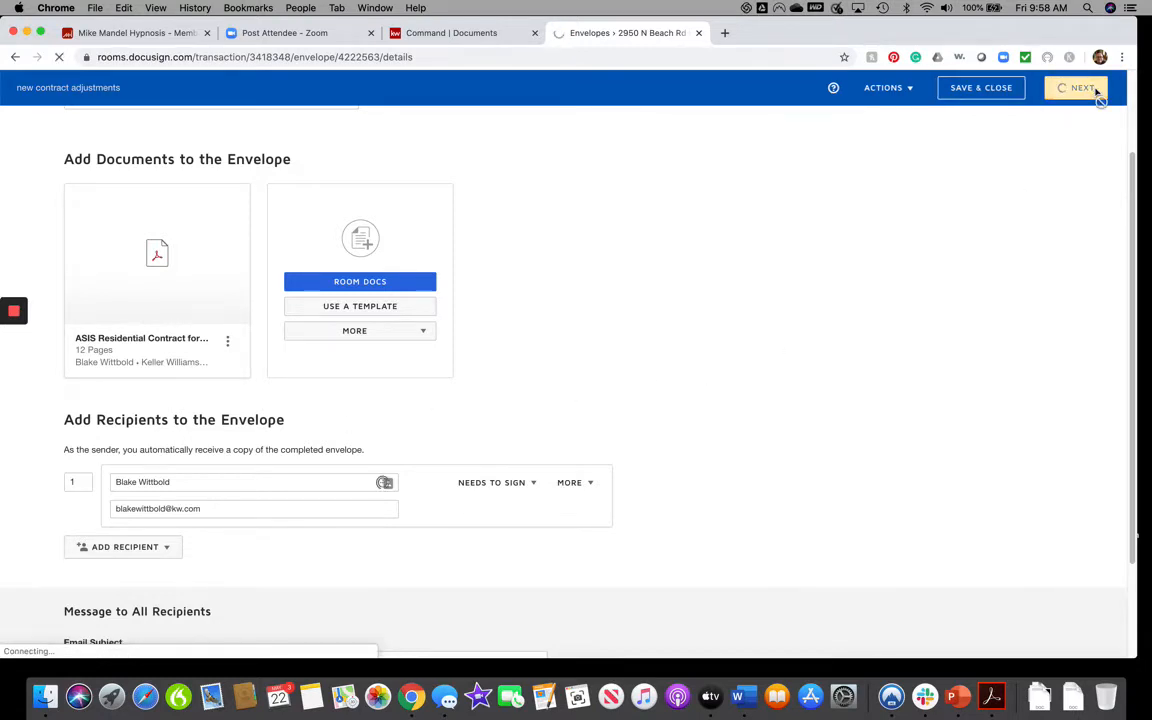
{"action": "left_click", "coordinate": [1081, 87]}
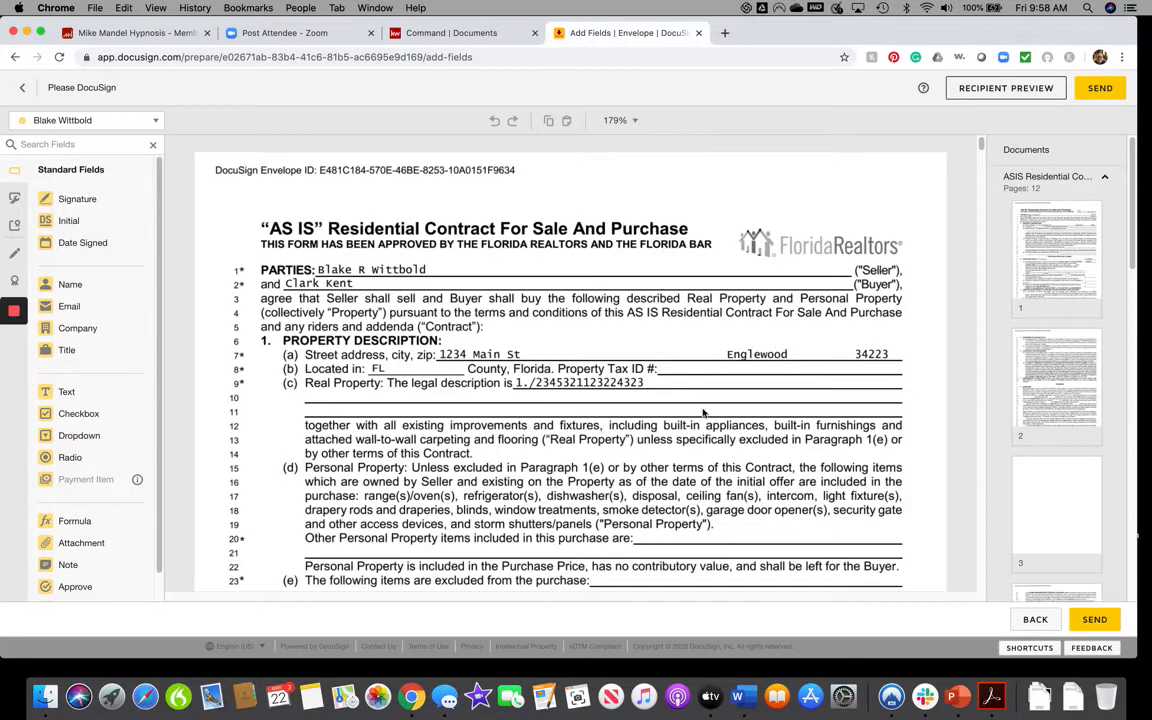
{"action": "scroll", "scroll_direction": "down", "scroll_amount": 3}
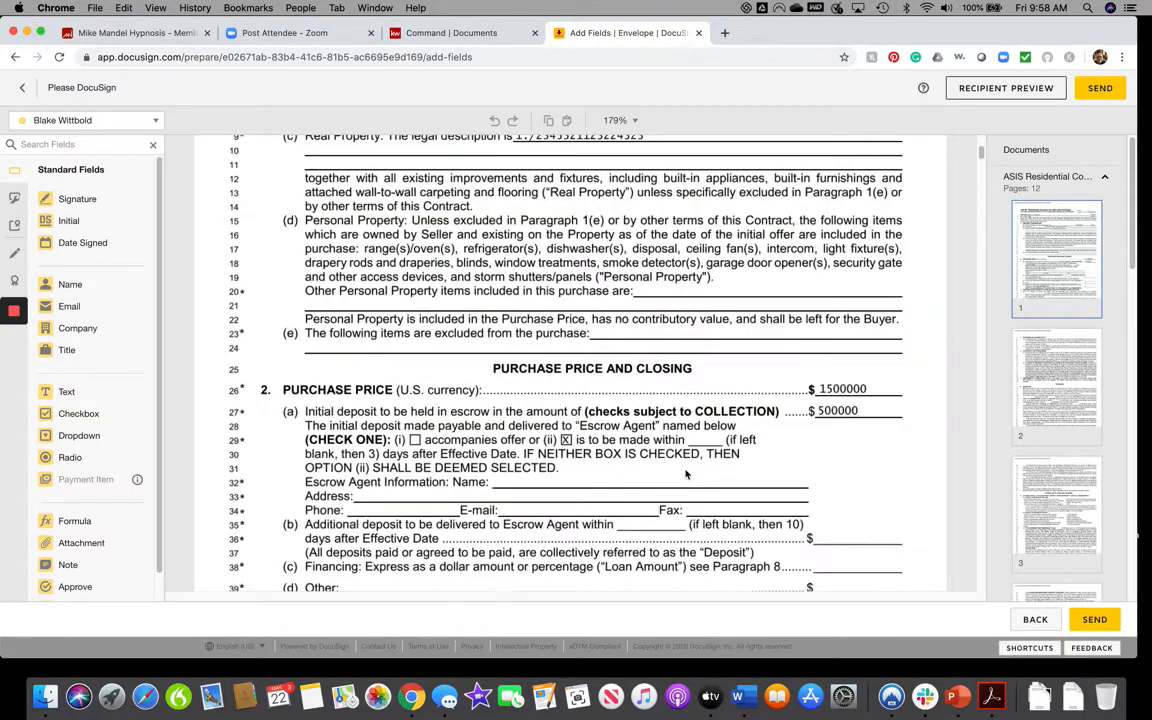
{"action": "scroll", "scroll_direction": "down", "scroll_amount": 3}
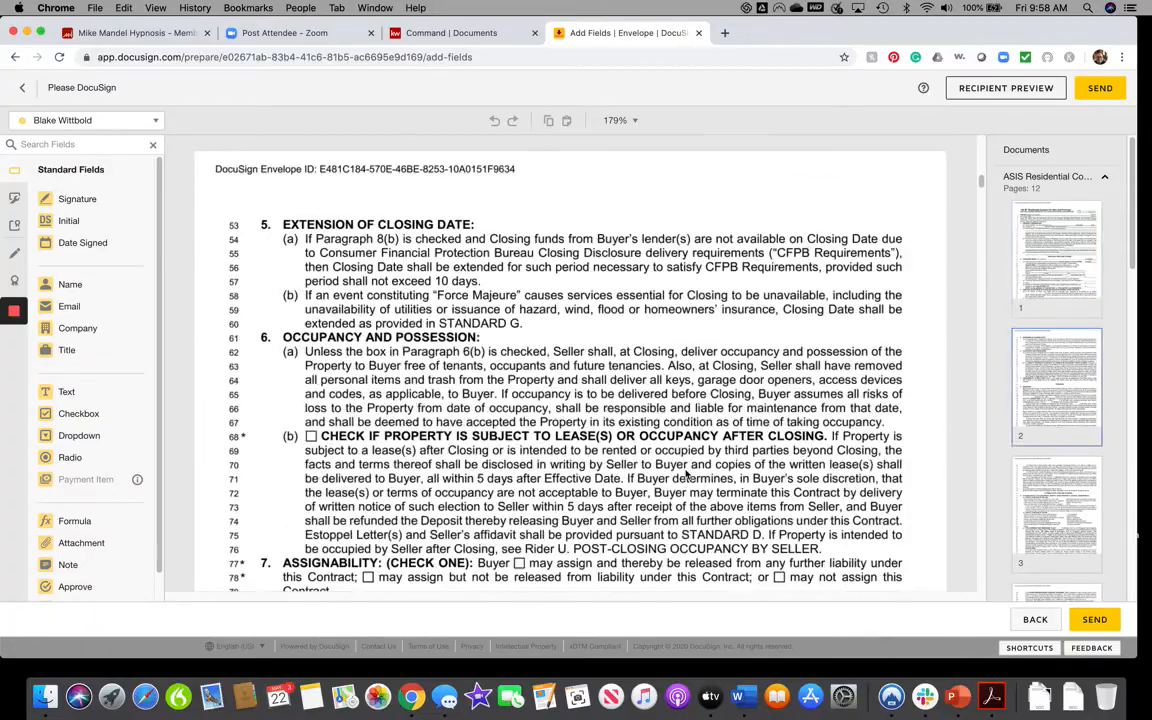
{"action": "scroll", "scroll_direction": "down", "scroll_amount": 3}
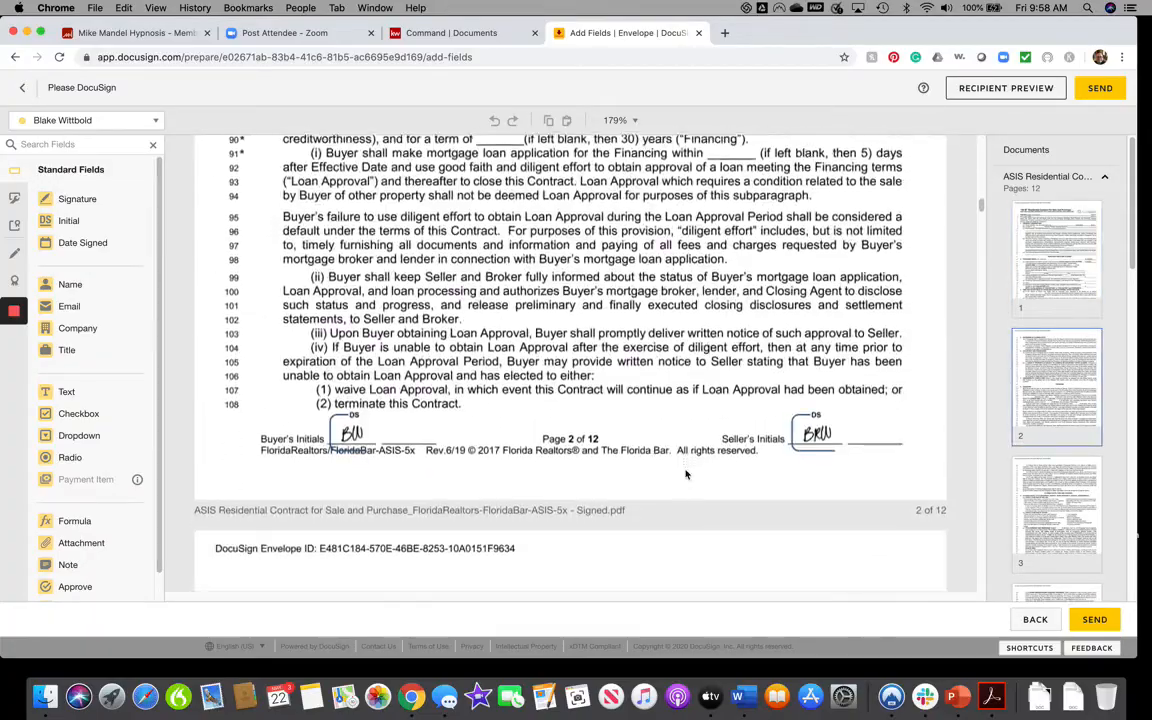
{"action": "scroll", "scroll_direction": "down", "scroll_amount": 3}
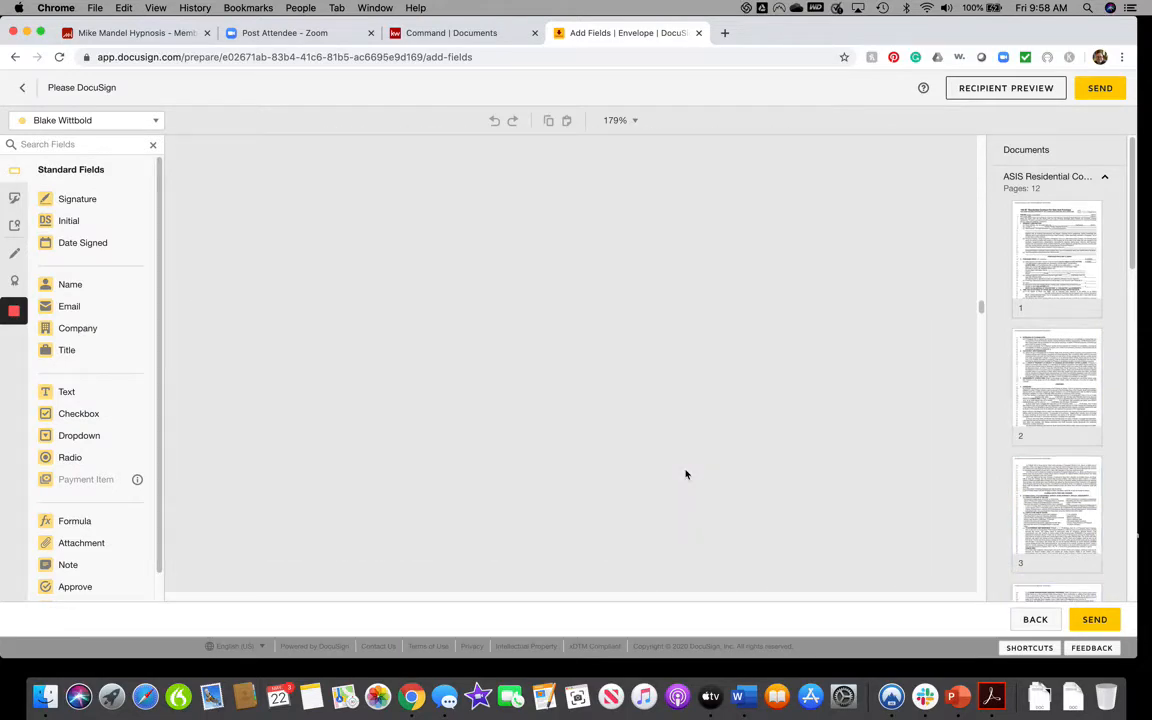
{"action": "scroll", "scroll_direction": "down", "scroll_amount": 3}
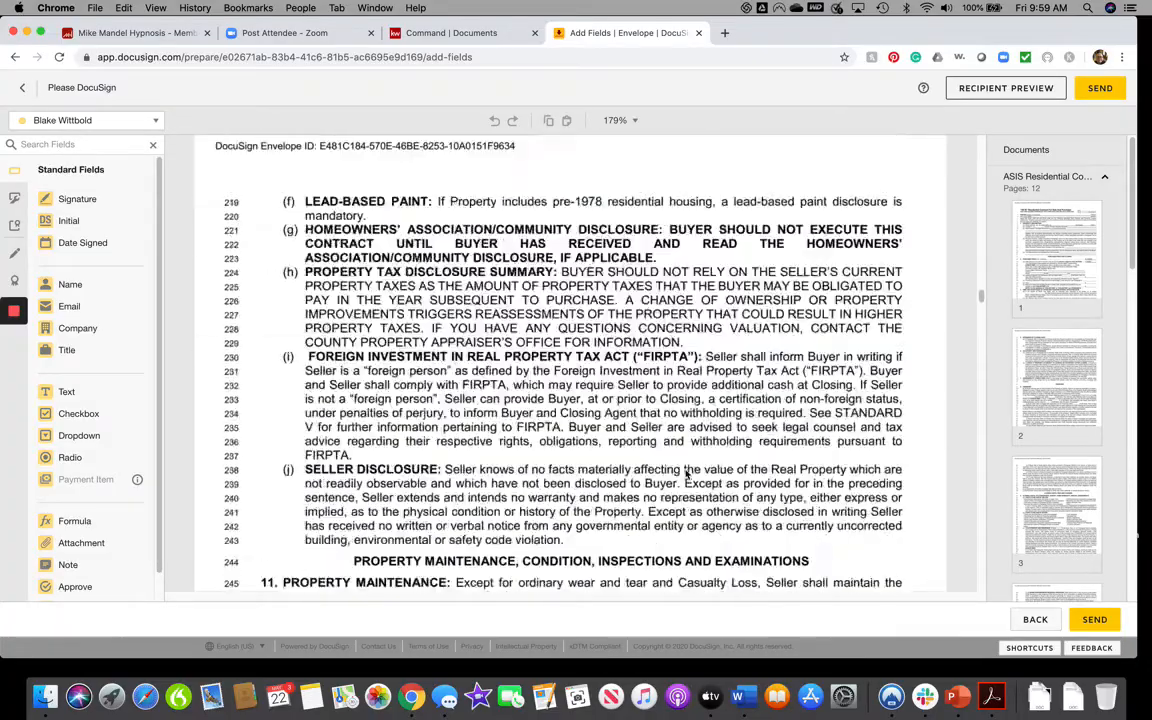
Draw a red markup line through the $1,500,000 purchase price on page 1
{"action": "scroll", "scroll_direction": "down", "scroll_amount": 3}
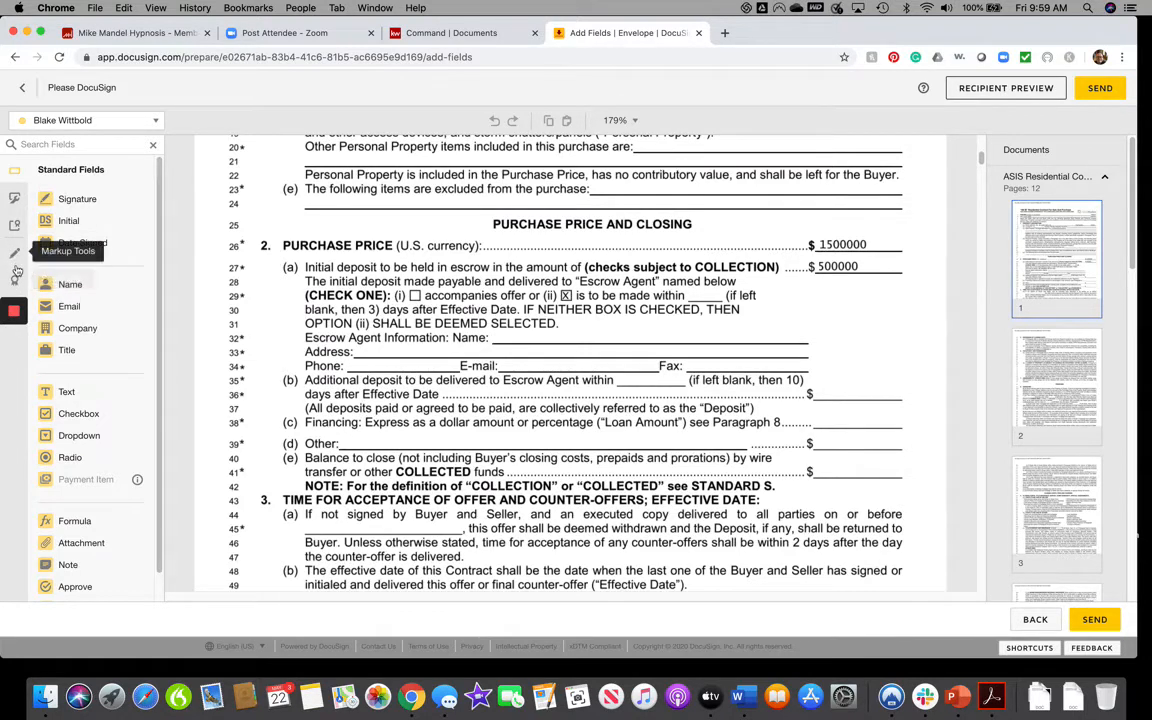
{"action": "left_click", "coordinate": [14, 253]}
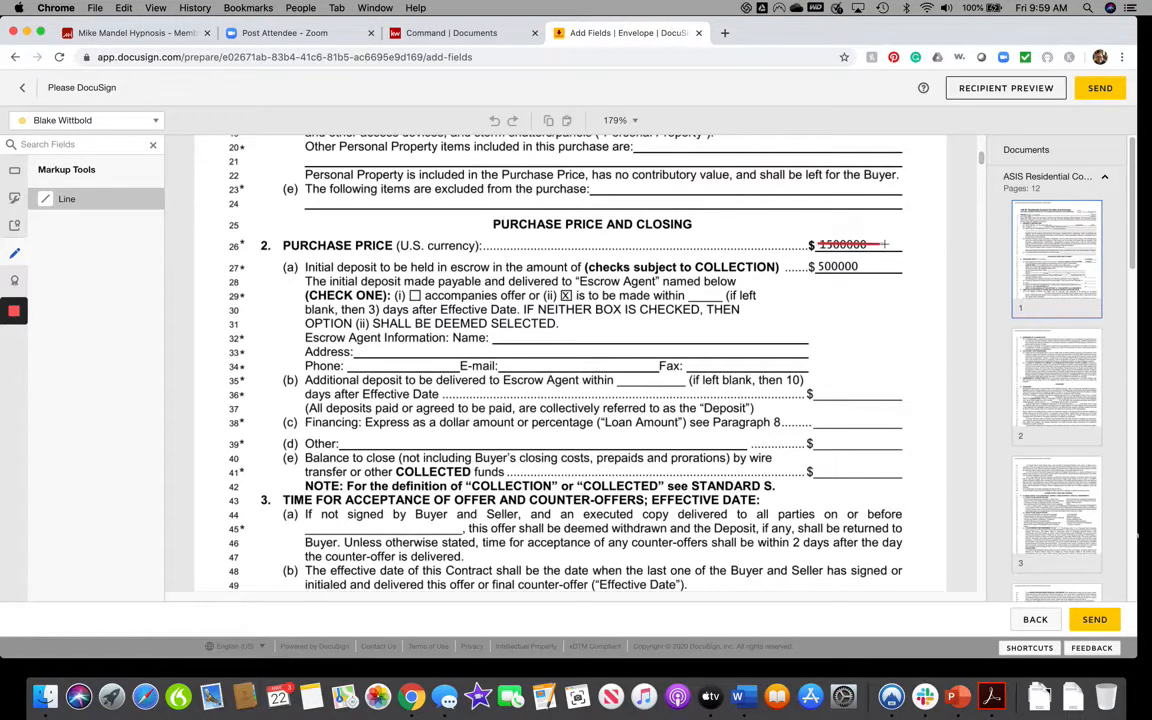
{"action": "left_click", "coordinate": [843, 245]}
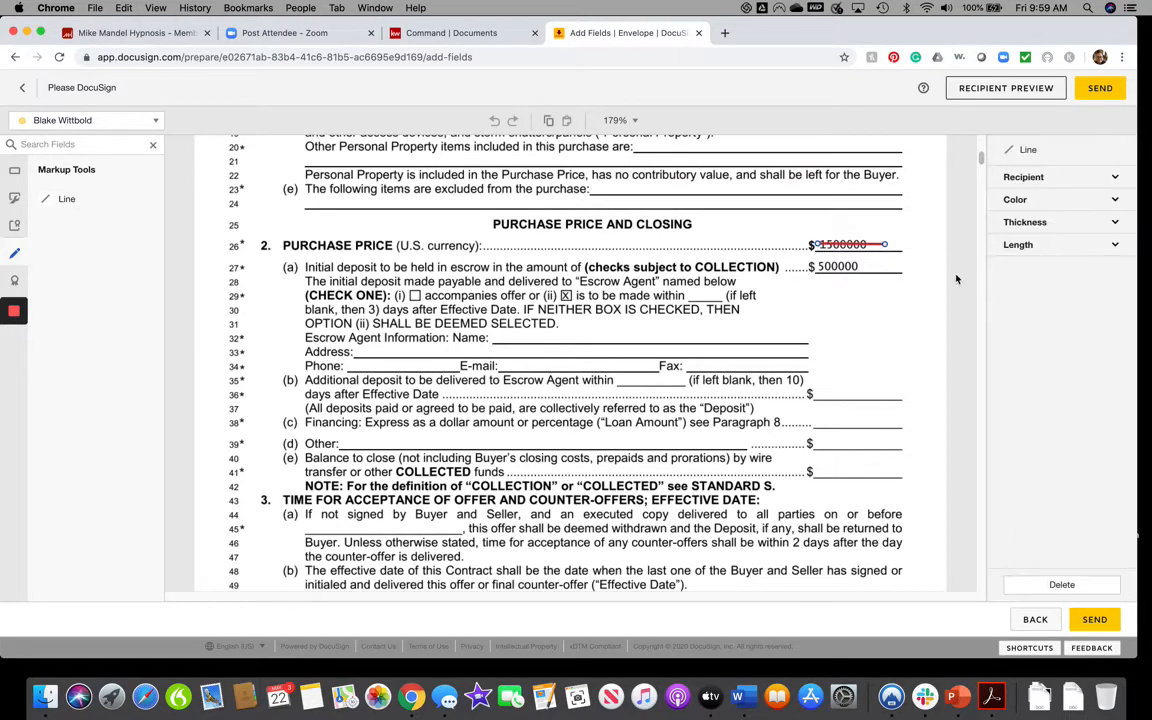
{"action": "mouse_move", "coordinate": [910, 338]}
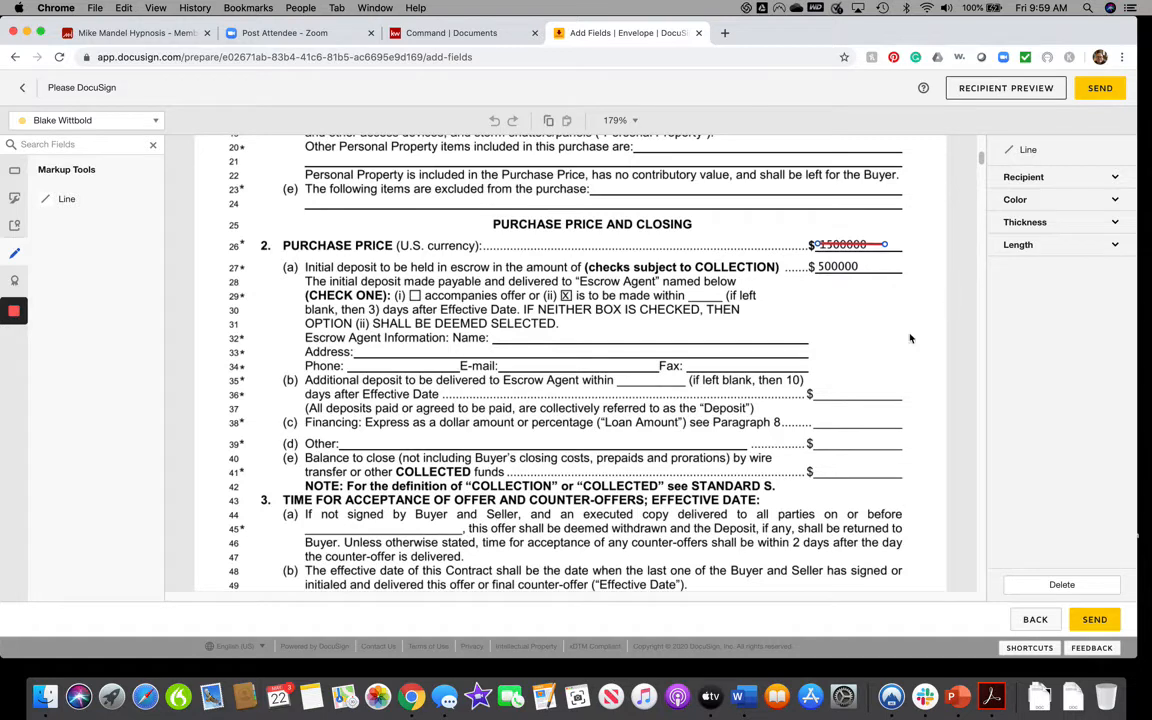
{"action": "mouse_move", "coordinate": [14, 174]}
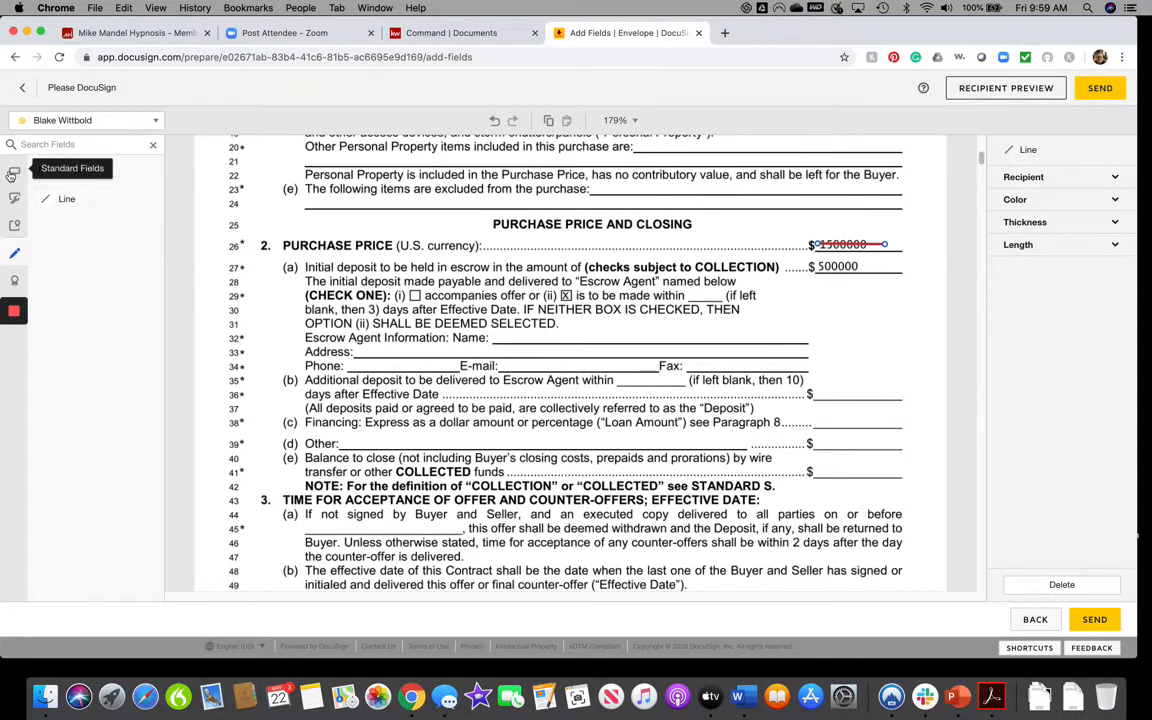
{"action": "left_click", "coordinate": [14, 174]}
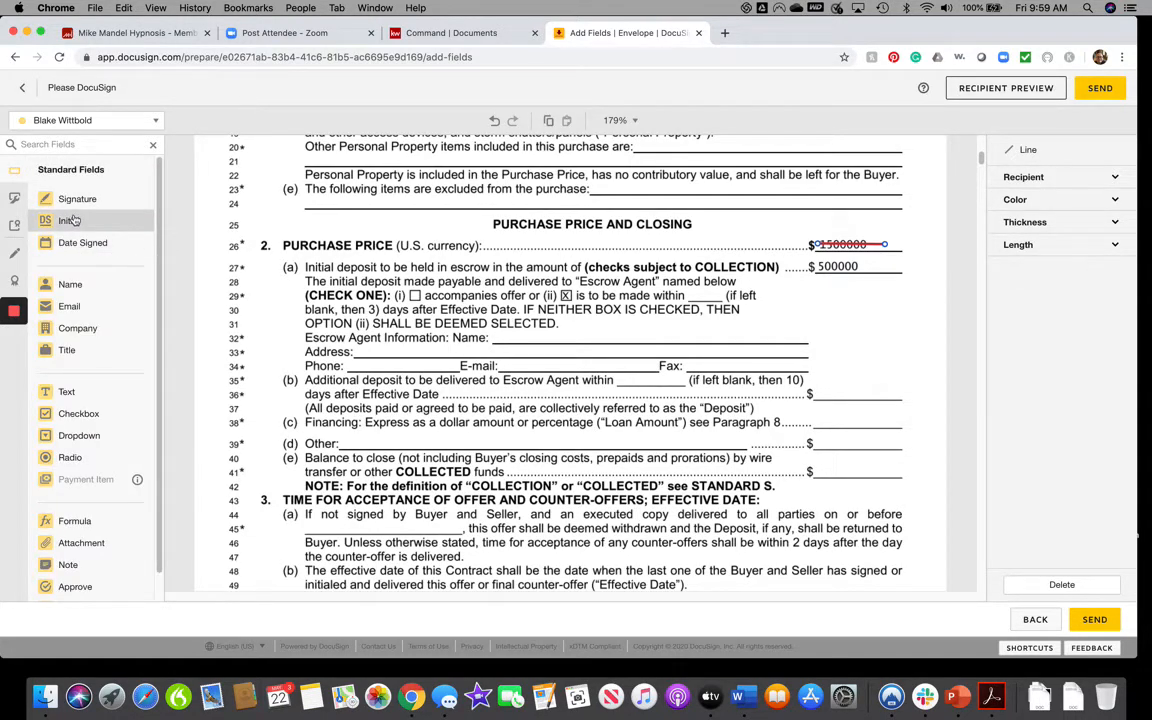
{"action": "left_click", "coordinate": [68, 220]}
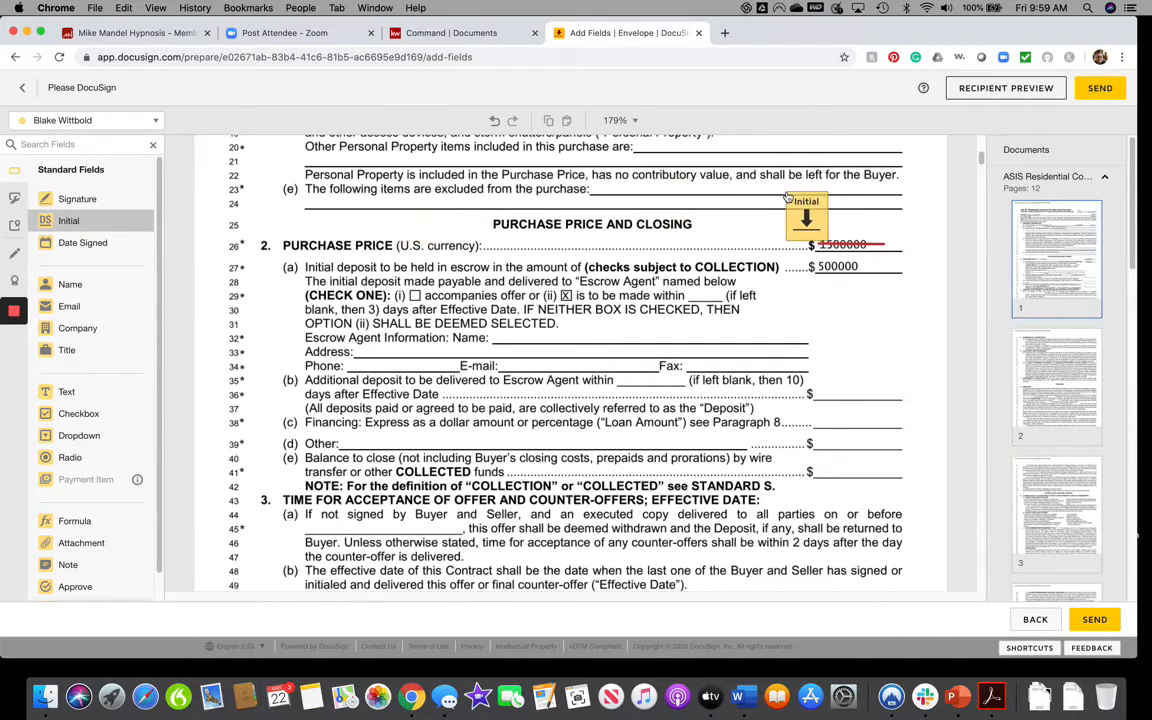
{"action": "left_click_drag", "start_coordinate": [805, 215], "coordinate": [920, 220]}
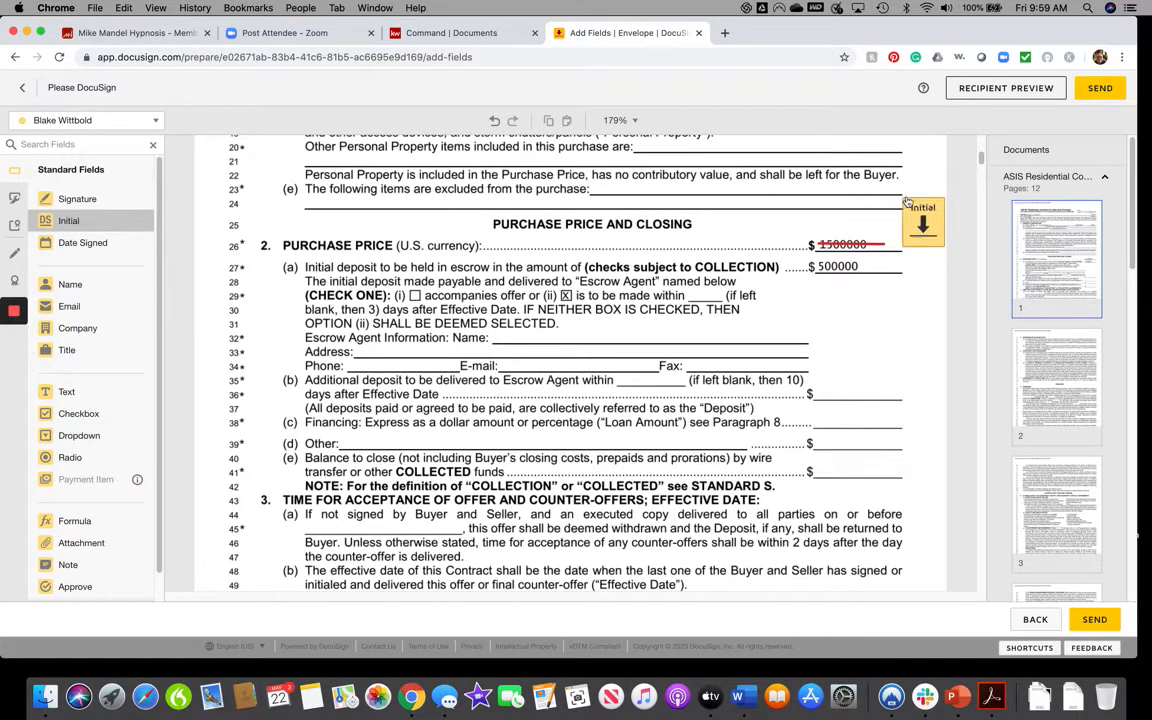
{"action": "left_click", "coordinate": [918, 222]}
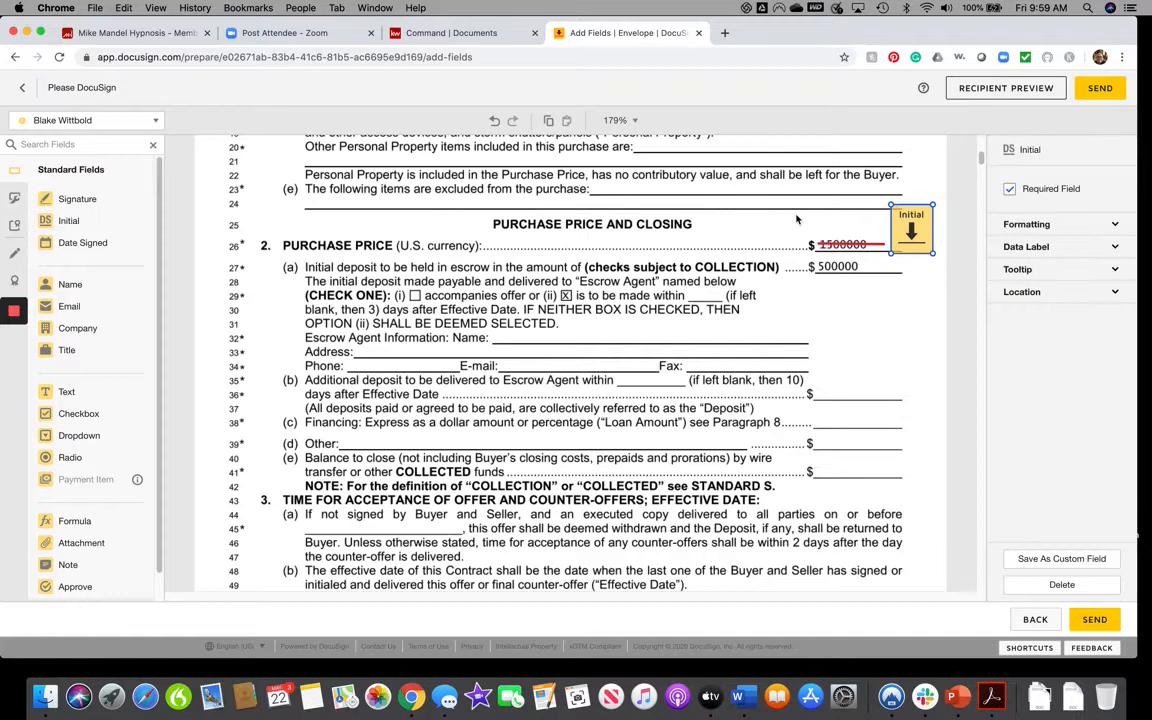
{"action": "mouse_move", "coordinate": [67, 391]}
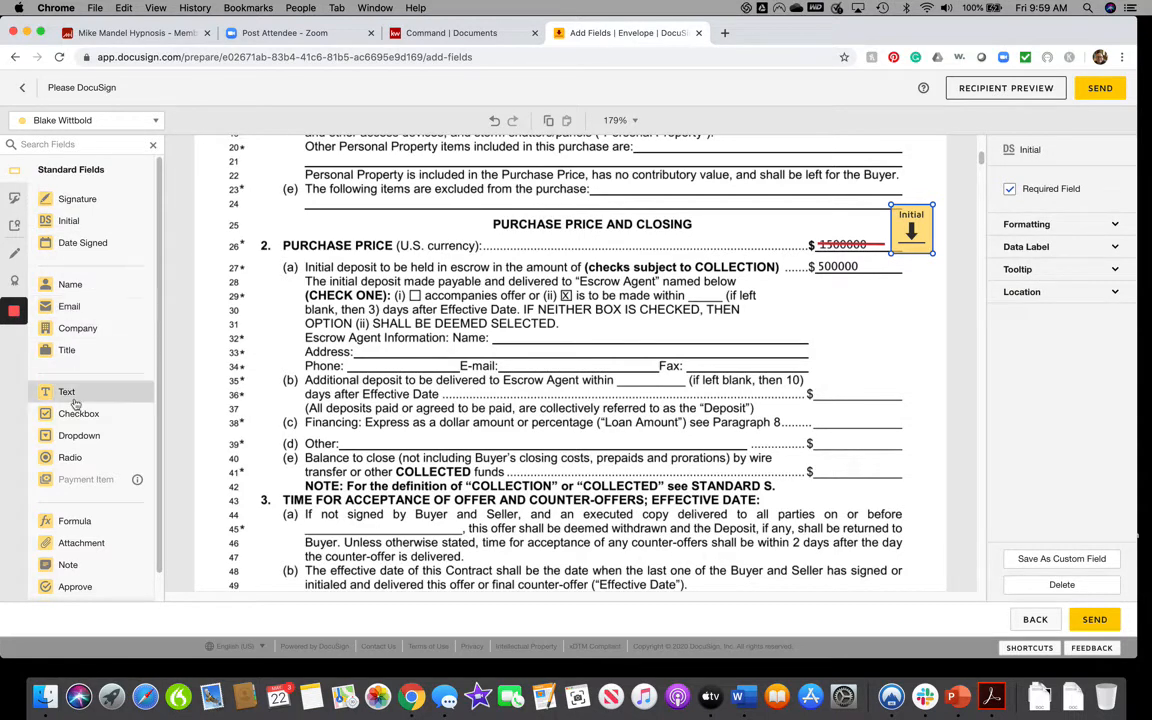
{"action": "mouse_move", "coordinate": [67, 392]}
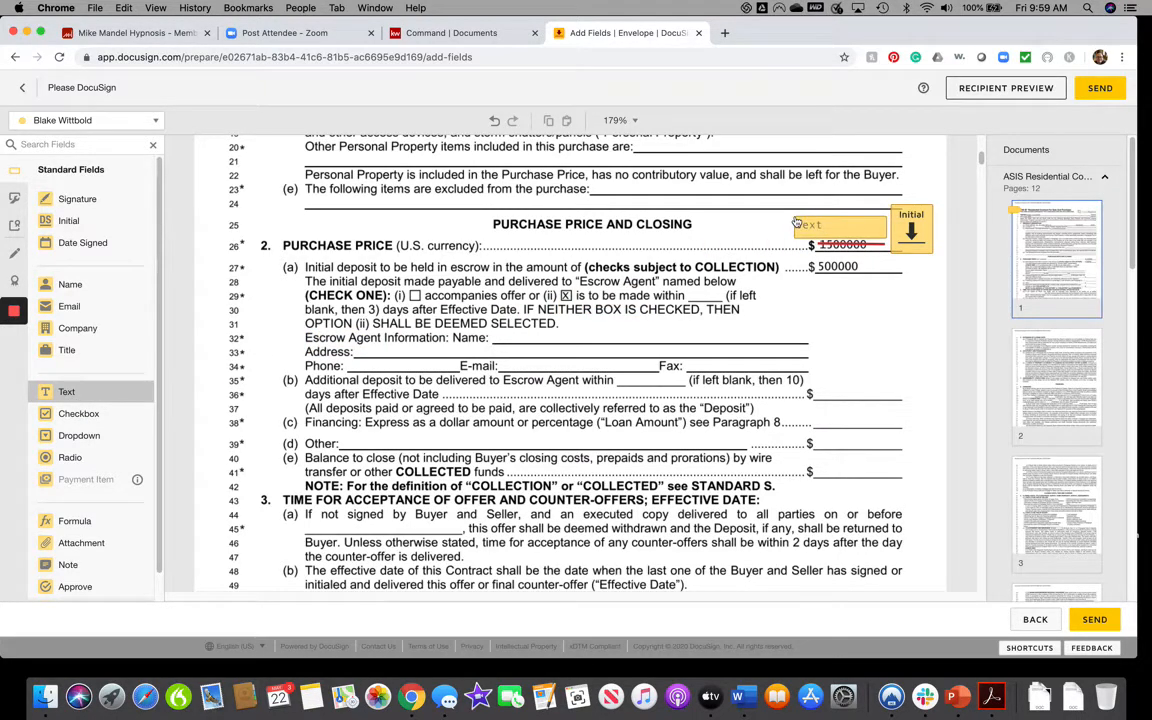
Drop a Text field above the old price and enter 10000000
{"action": "left_click", "coordinate": [837, 225]}
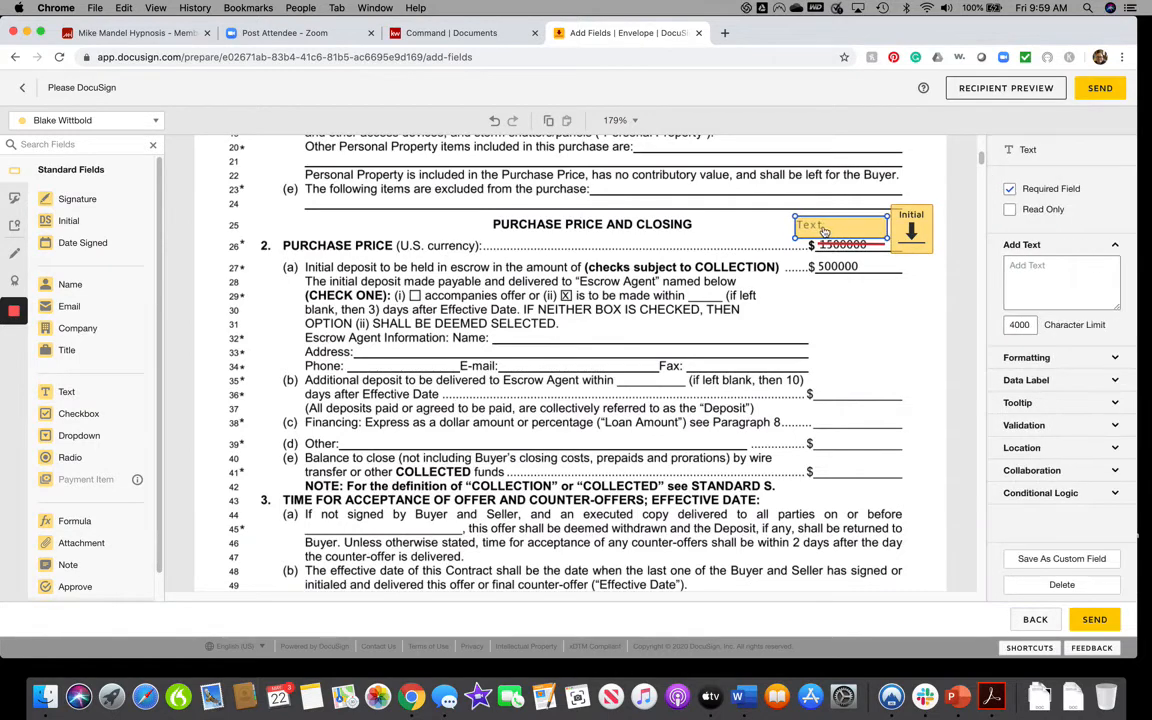
{"action": "type", "text": "1"}
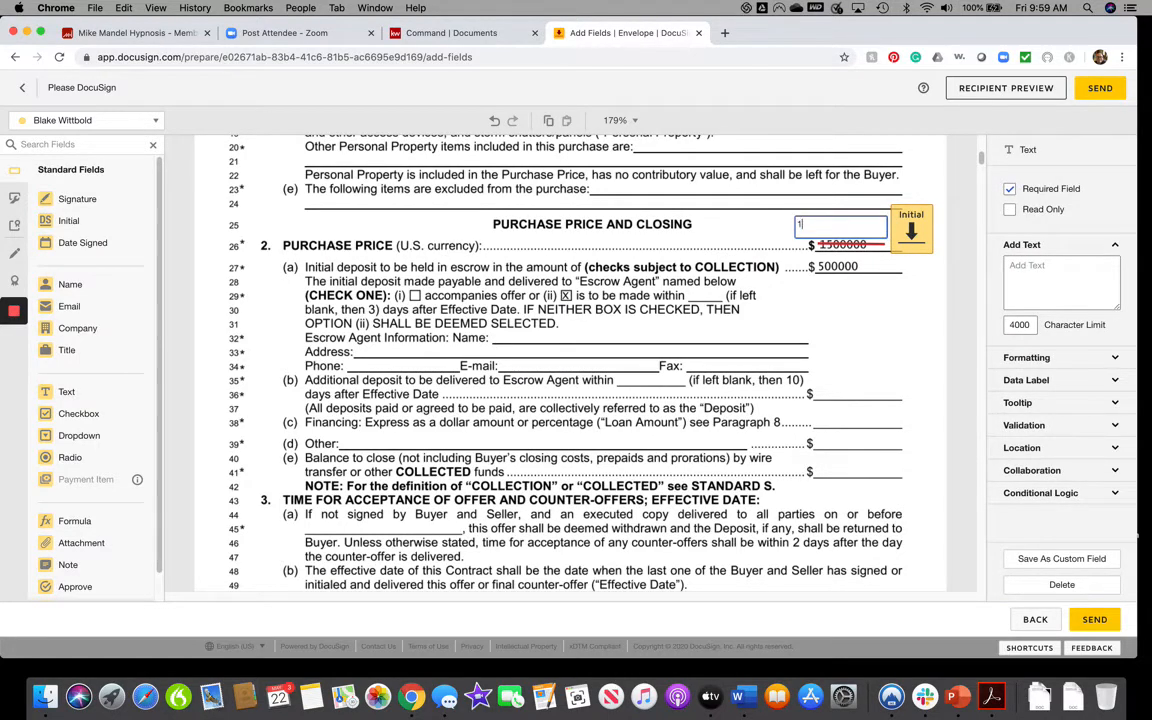
{"action": "type", "text": "0000000"}
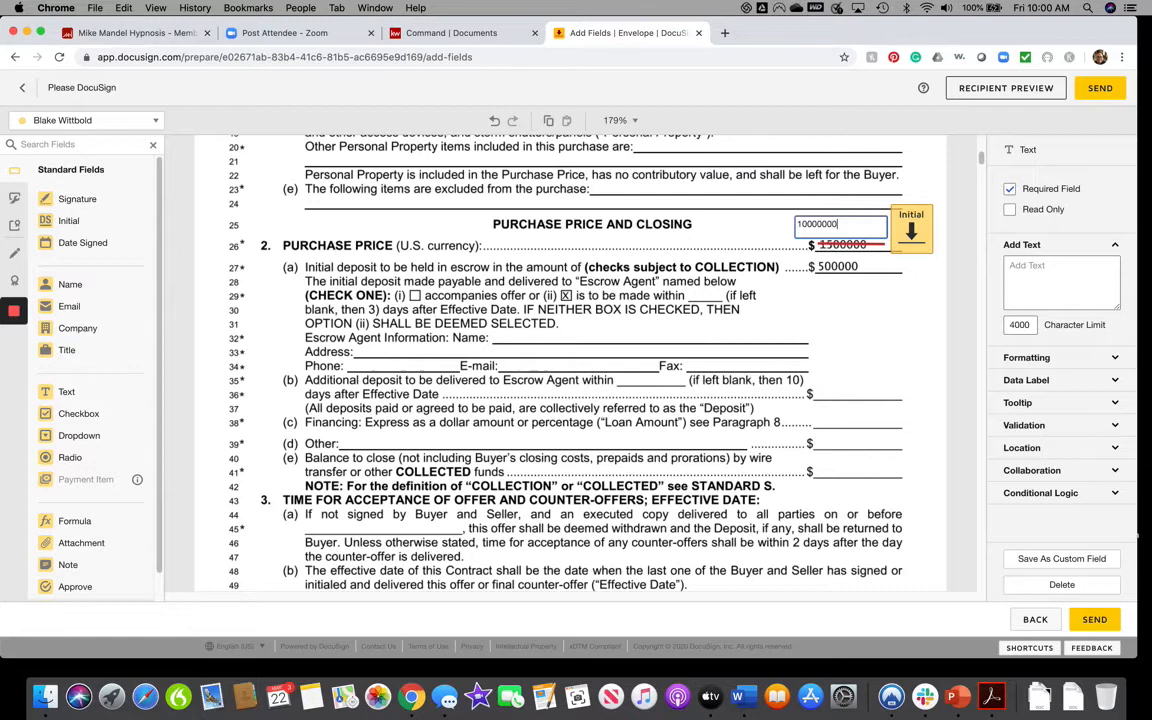
{"action": "mouse_move", "coordinate": [865, 326]}
{"action": "type", "text": "$"}
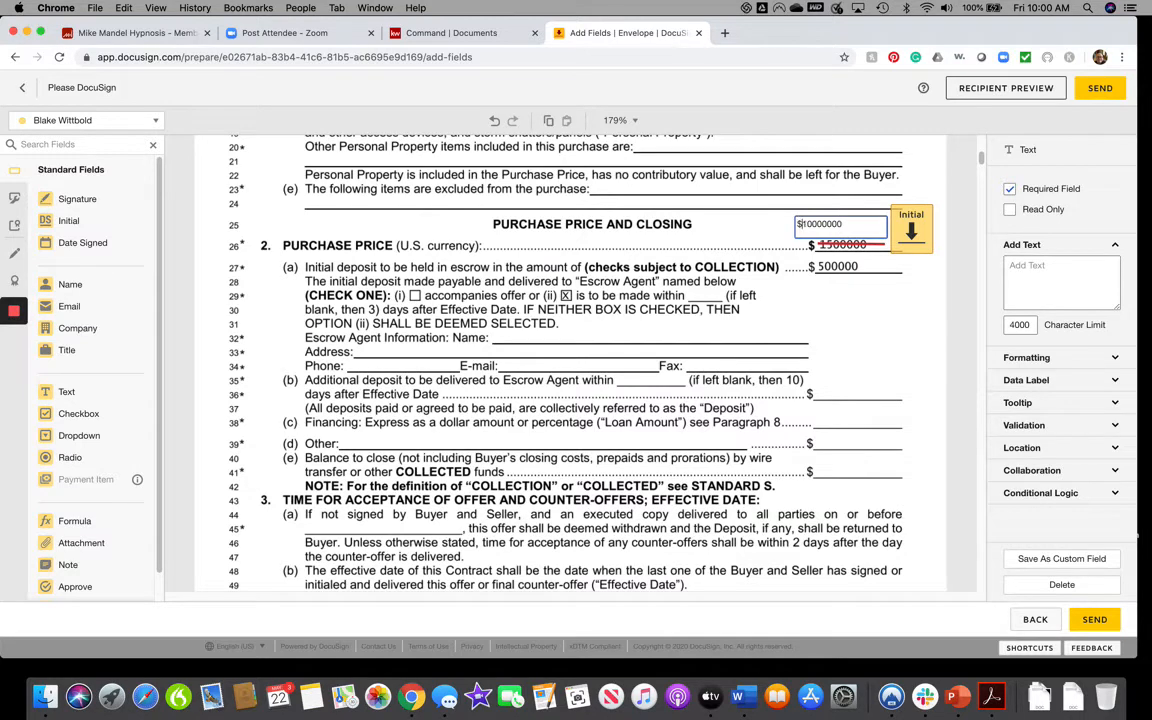
{"action": "mouse_move", "coordinate": [934, 333]}
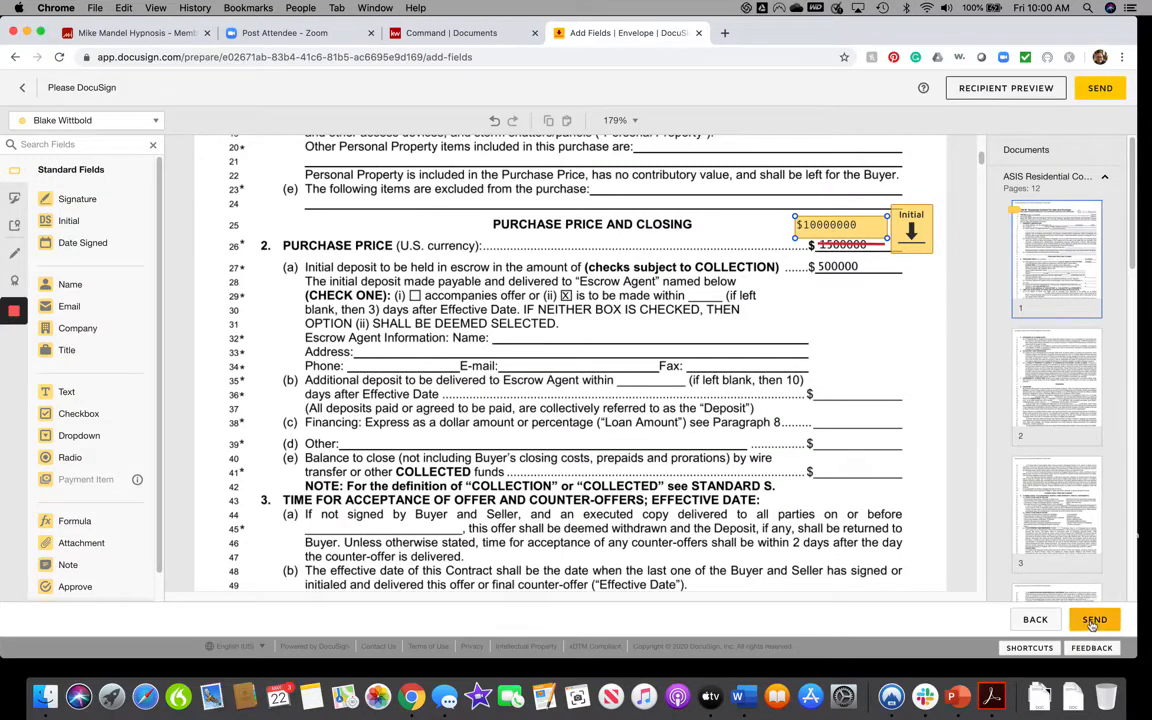
Send the 'new contract adjustments' envelope, then start signing it
{"action": "left_click", "coordinate": [1093, 619]}
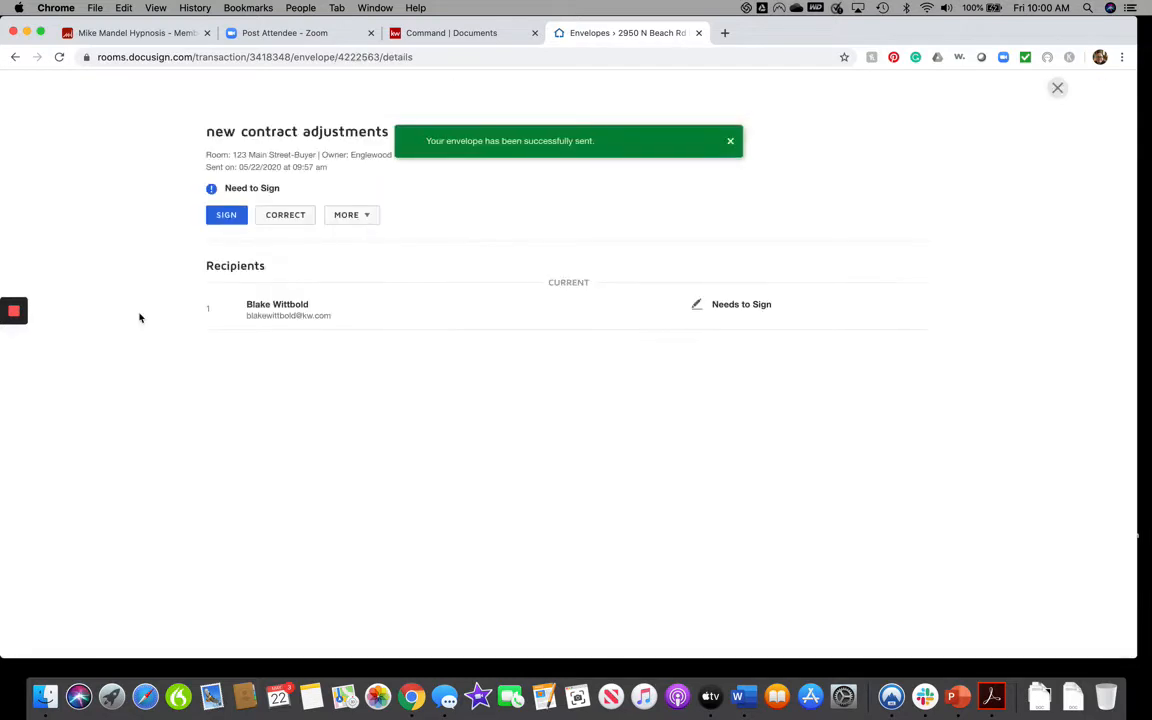
{"action": "mouse_move", "coordinate": [682, 305]}
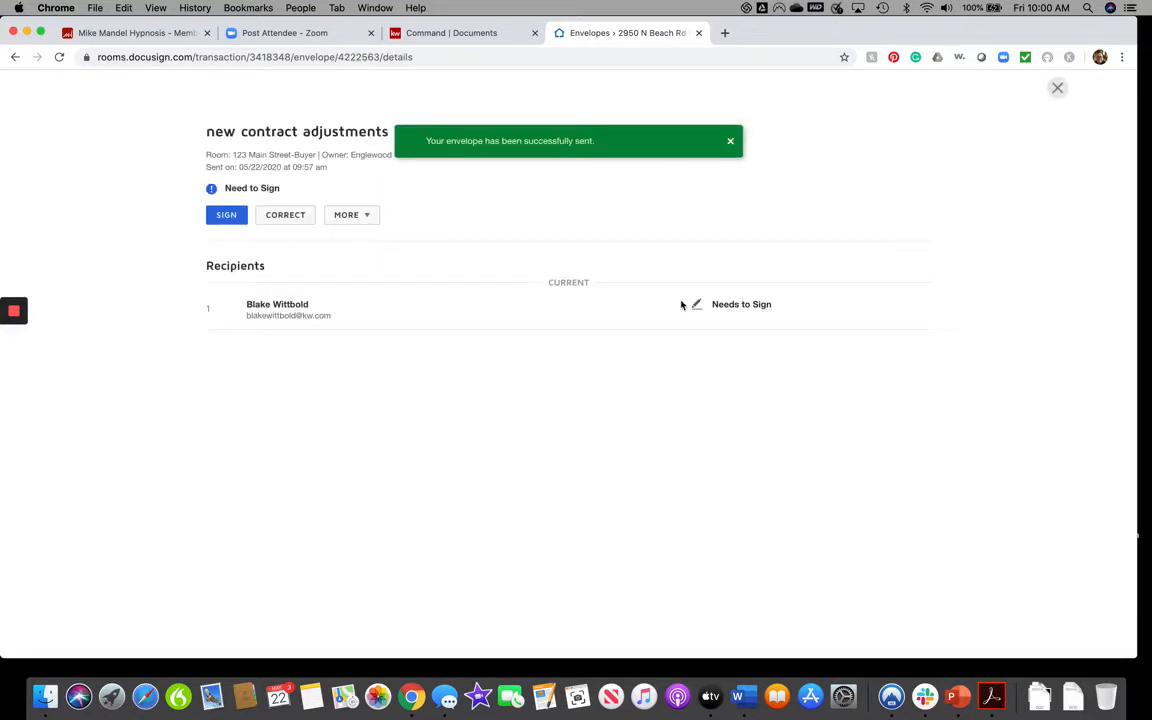
{"action": "left_click", "coordinate": [226, 214]}
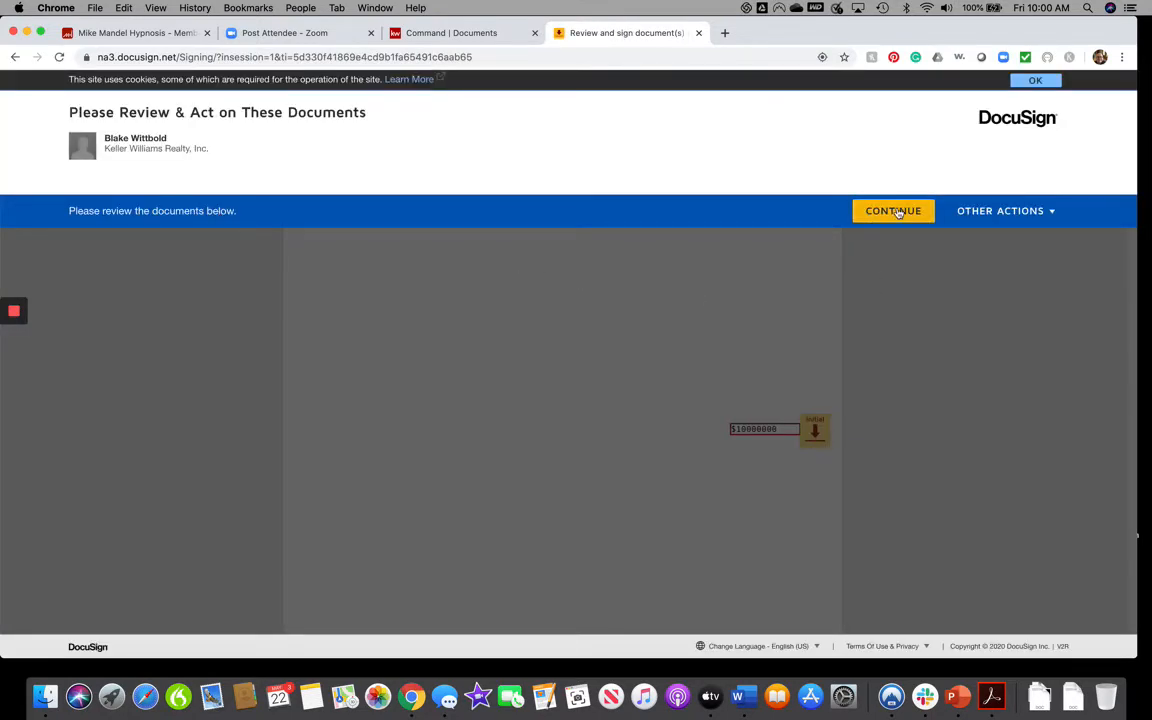
Review the contract, initial beside the new price, and finish signing
{"action": "left_click", "coordinate": [891, 210]}
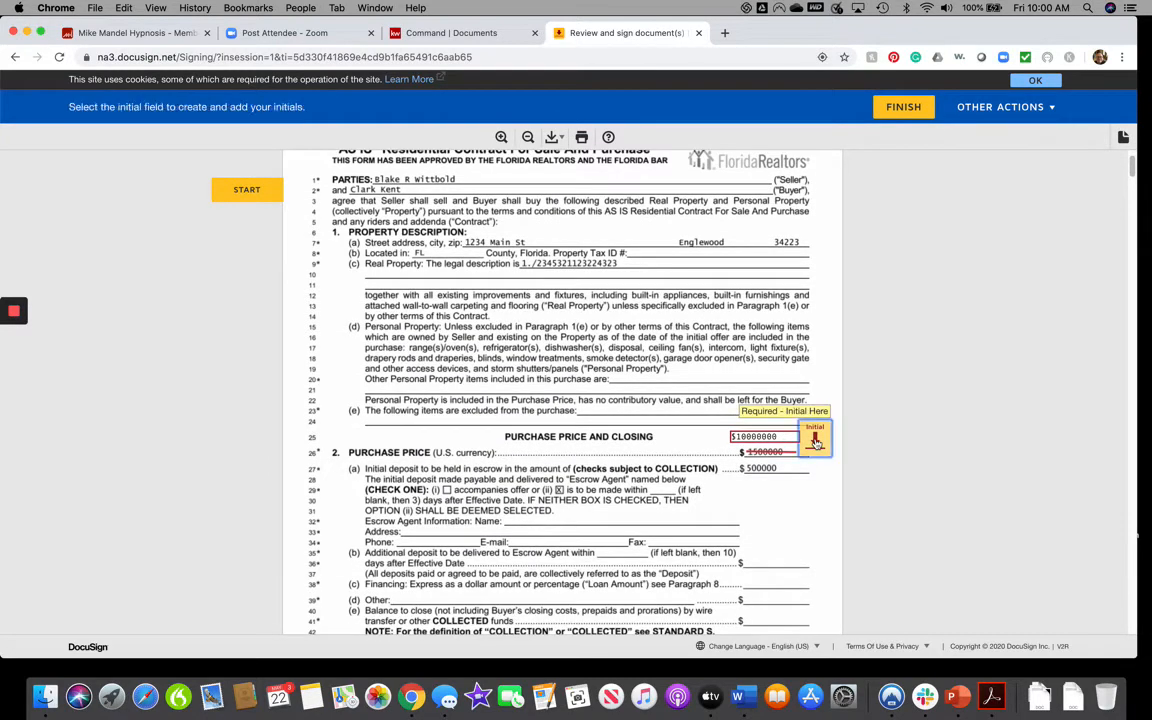
{"action": "left_click", "coordinate": [815, 443]}
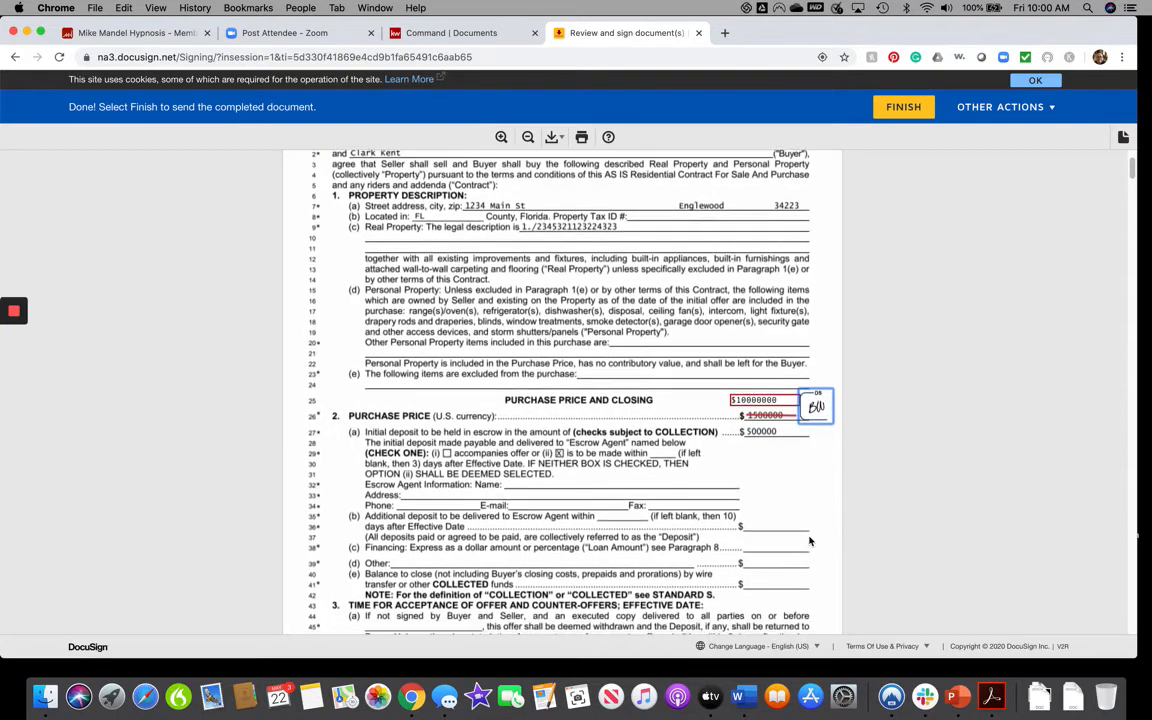
{"action": "scroll", "scroll_direction": "down", "scroll_amount": 3}
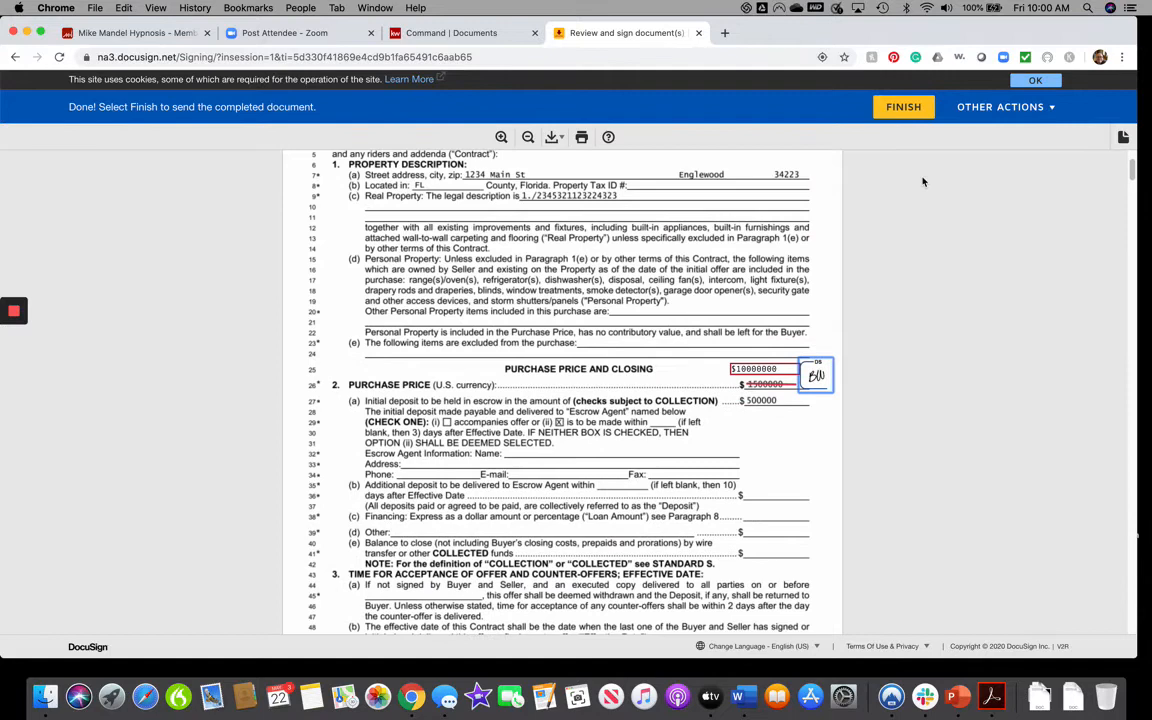
{"action": "left_click", "coordinate": [902, 107]}
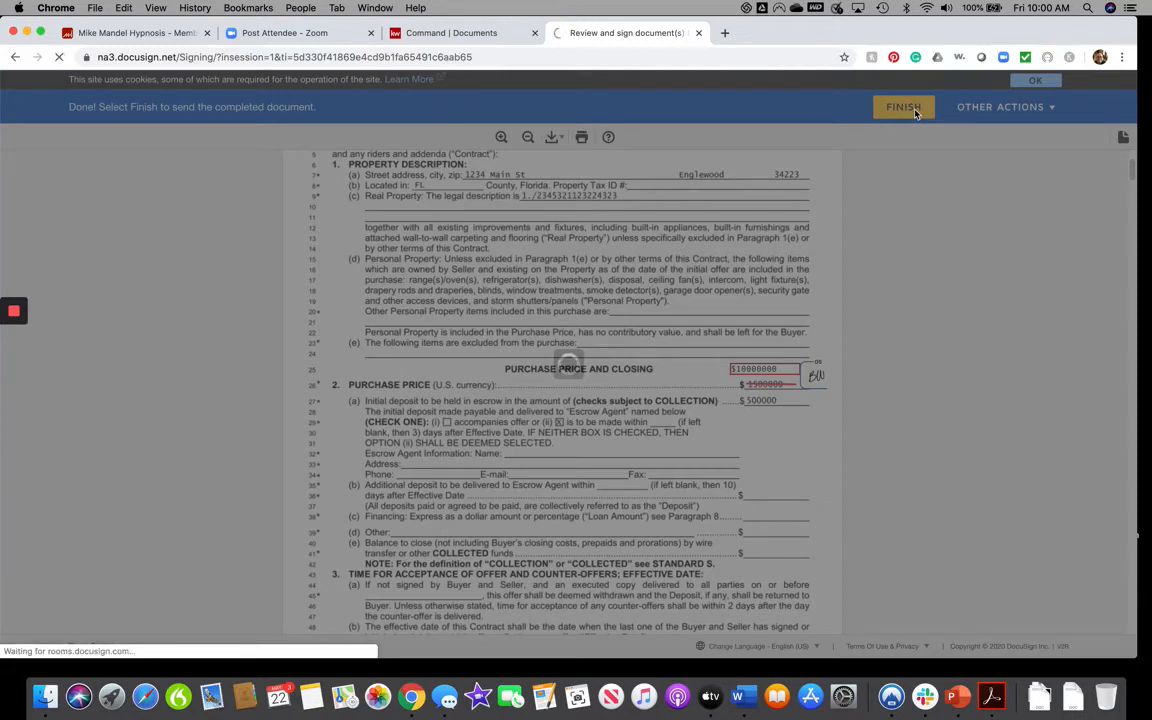
{"action": "left_click", "coordinate": [903, 107]}
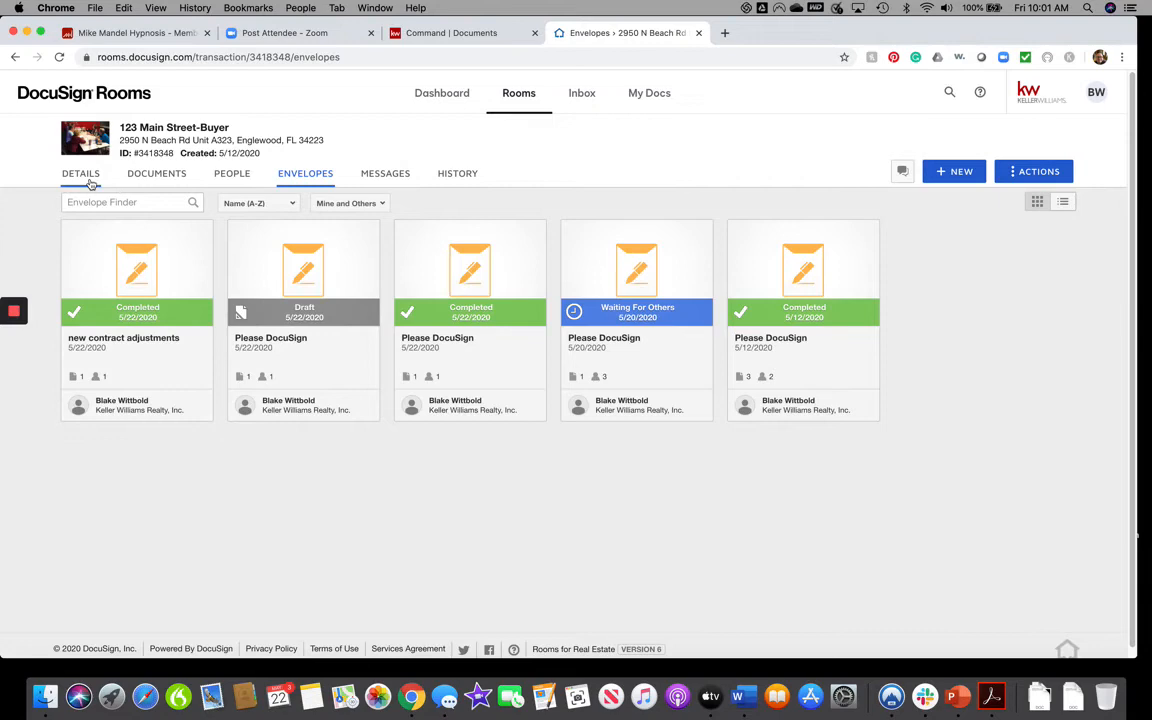
Open the room's Documents, preview the signed initialed ASIS contract, then close it
{"action": "left_click", "coordinate": [156, 173]}
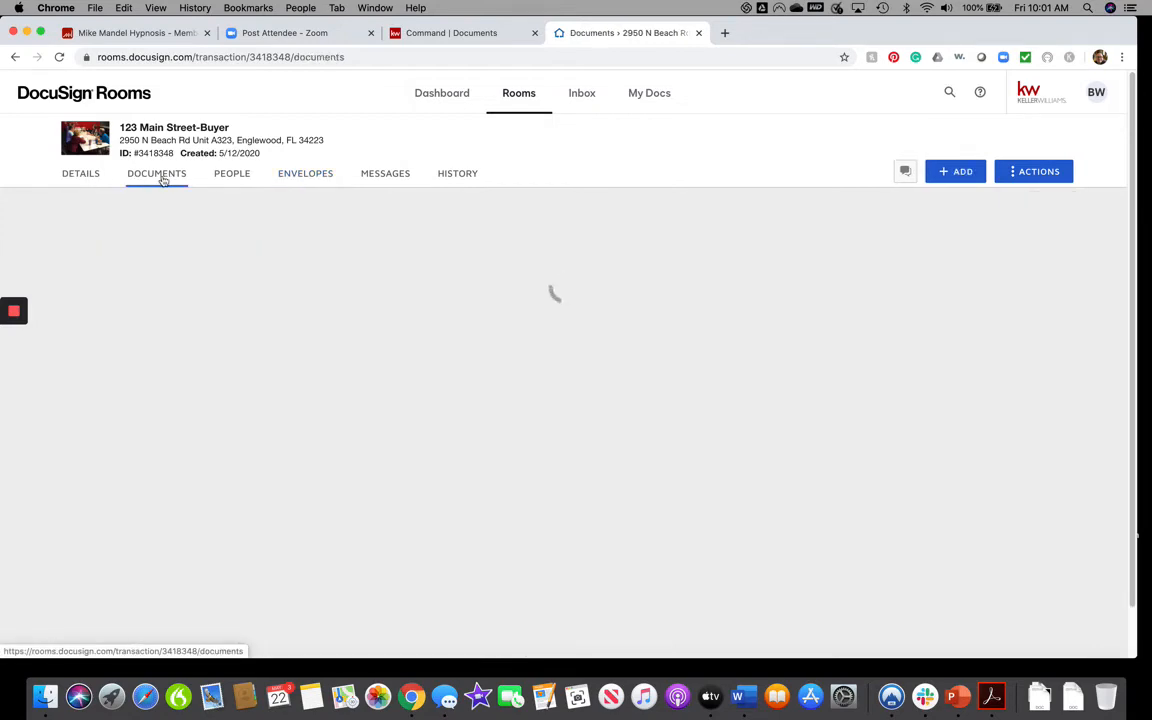
{"action": "left_click", "coordinate": [156, 173]}
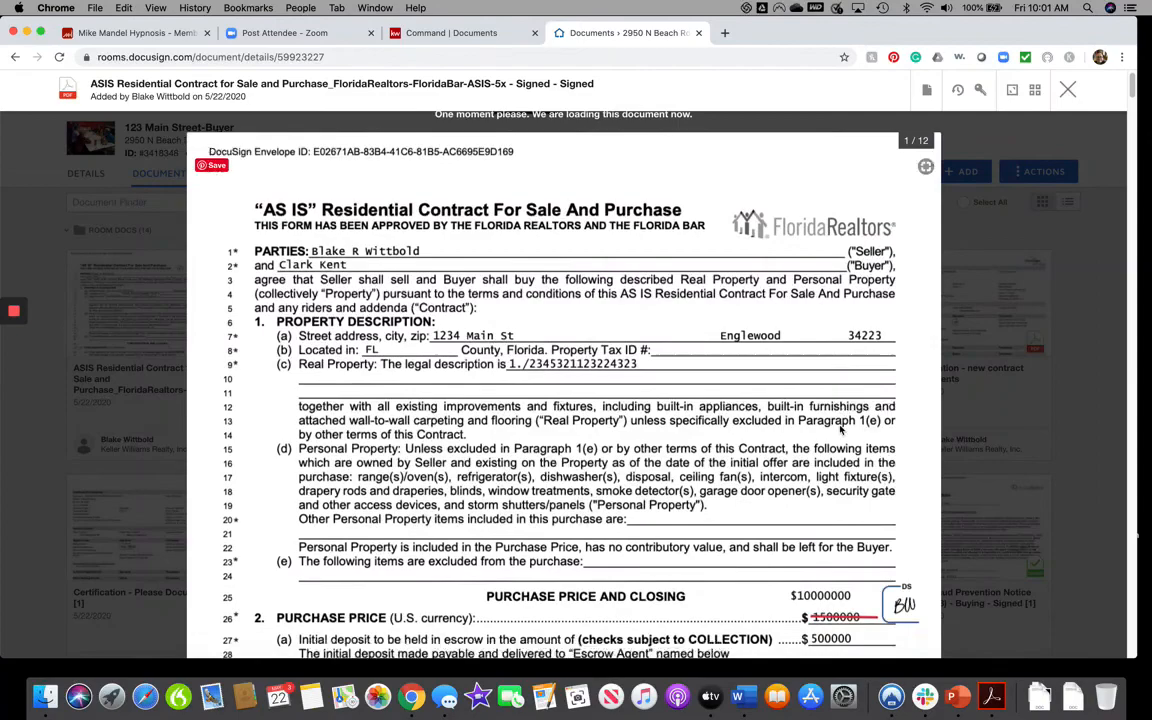
{"action": "scroll", "scroll_direction": "down", "scroll_amount": 3}
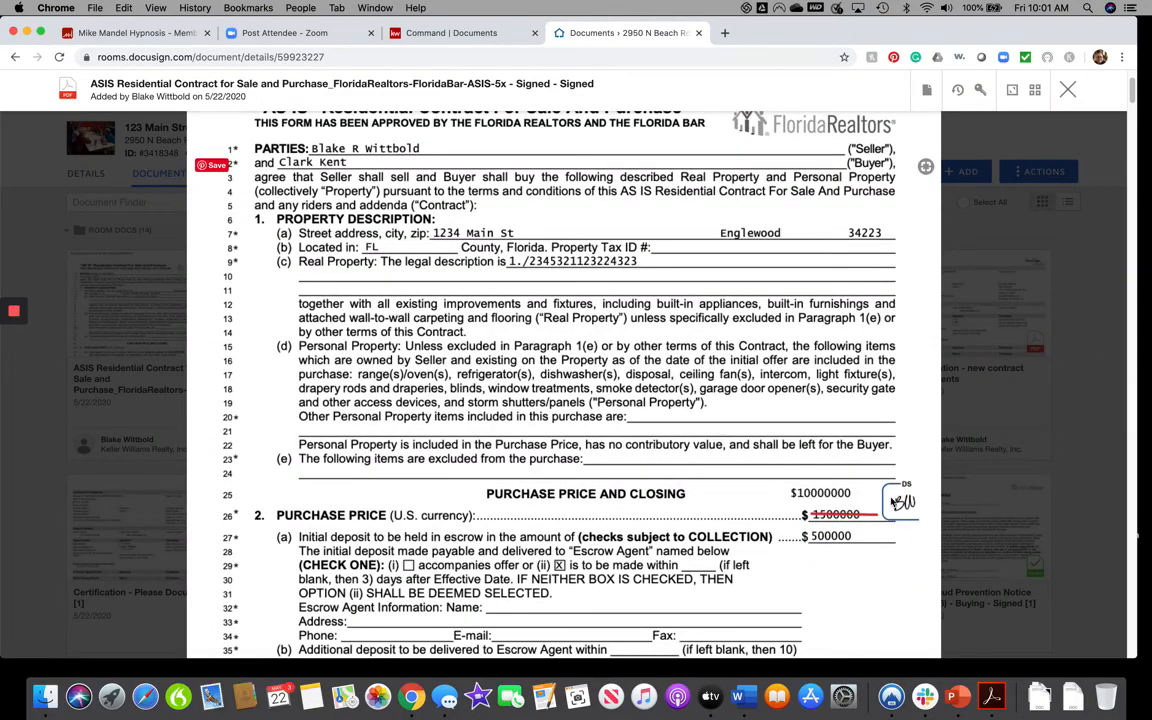
{"action": "scroll", "scroll_direction": "down", "scroll_amount": 3}
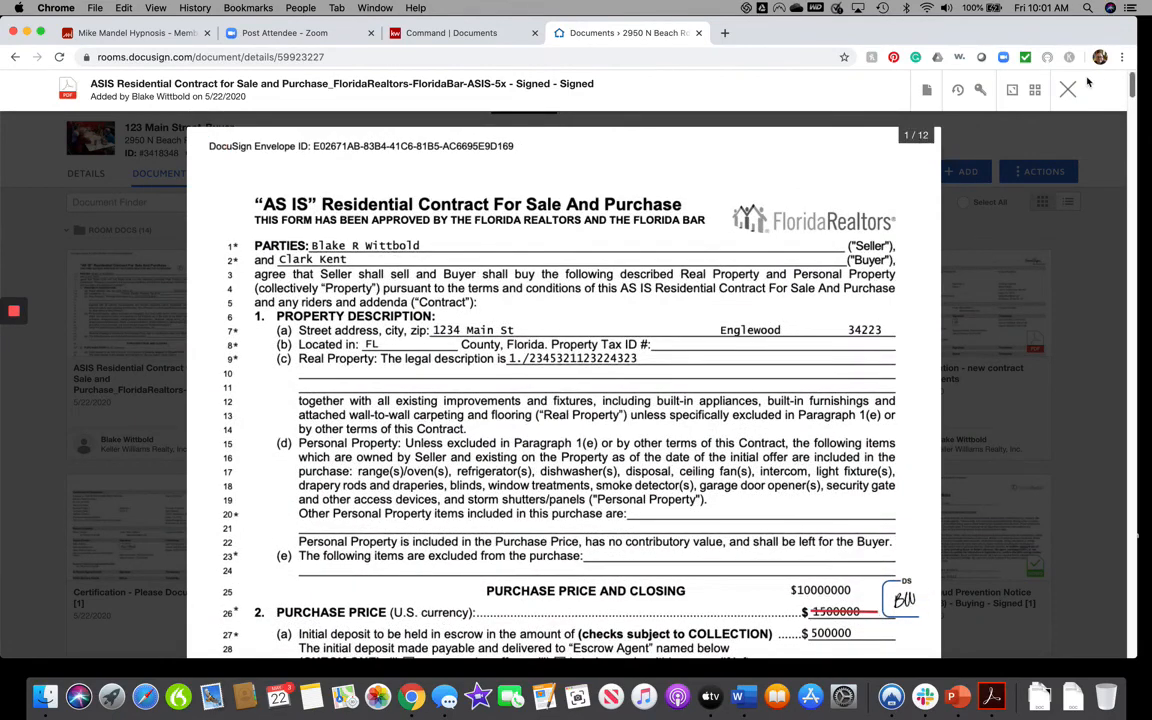
{"action": "left_click", "coordinate": [1067, 90]}
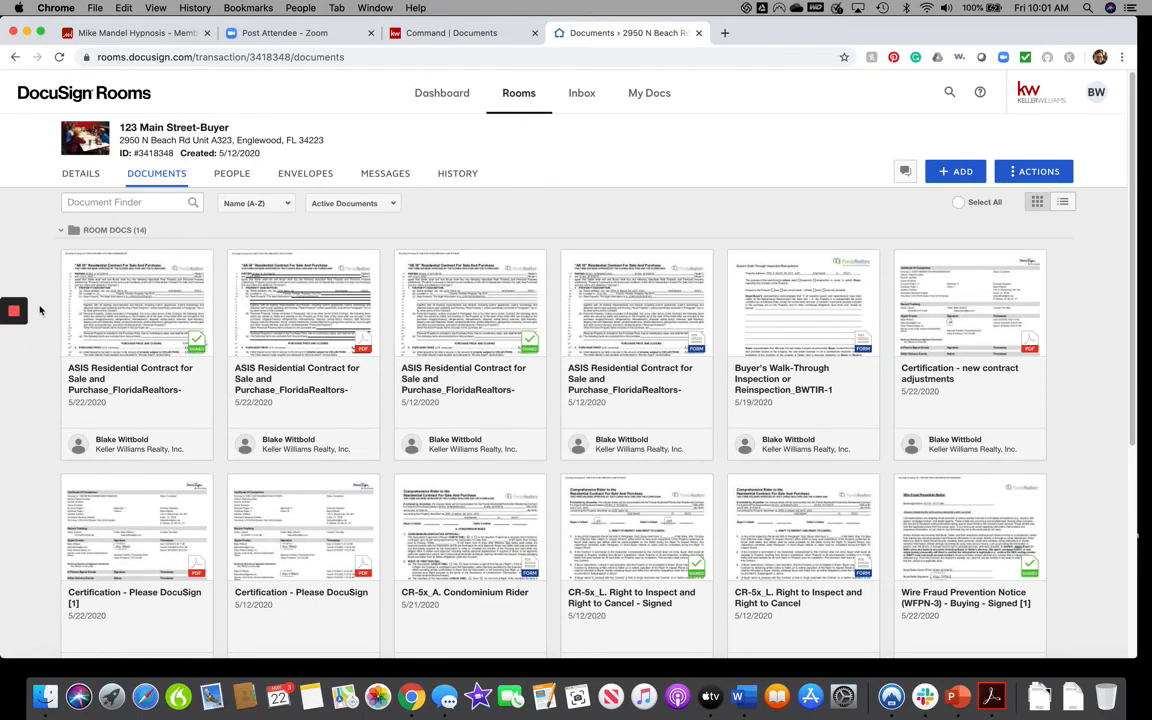
{"action": "mouse_move", "coordinate": [38, 315]}
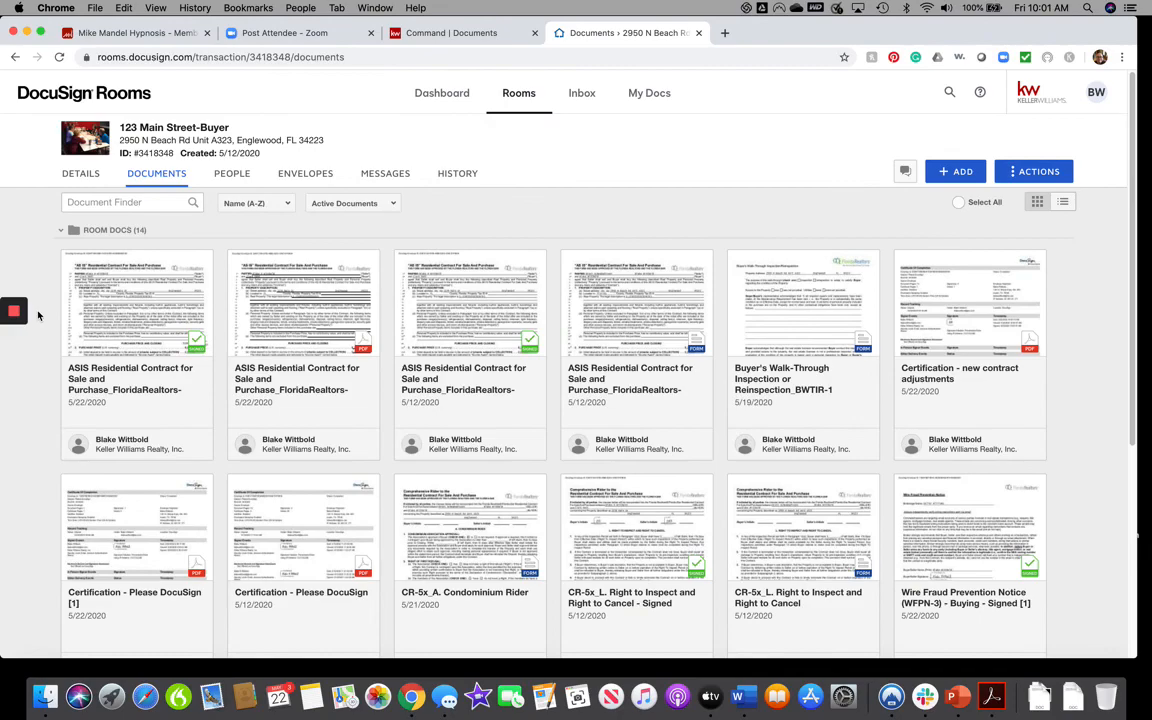